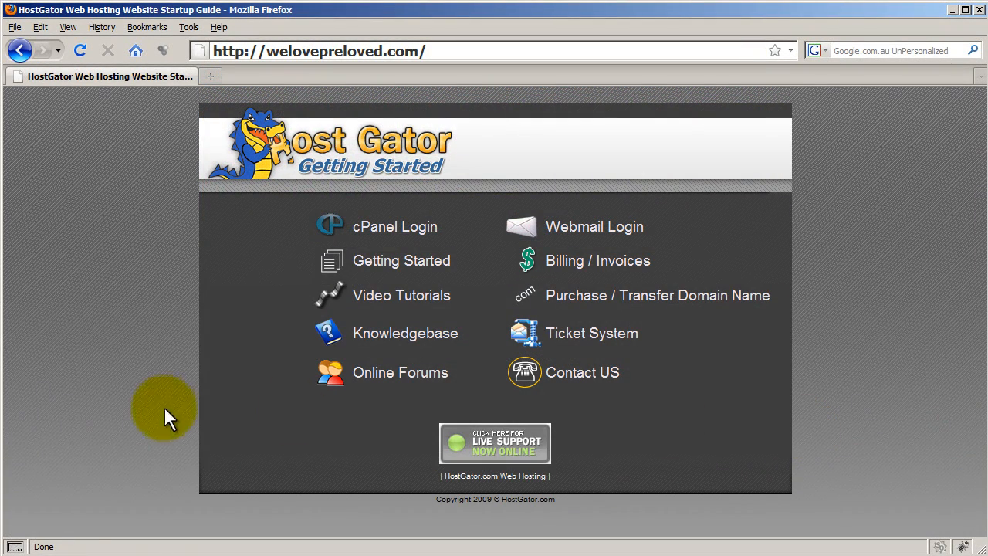
mouse_move(395, 226)
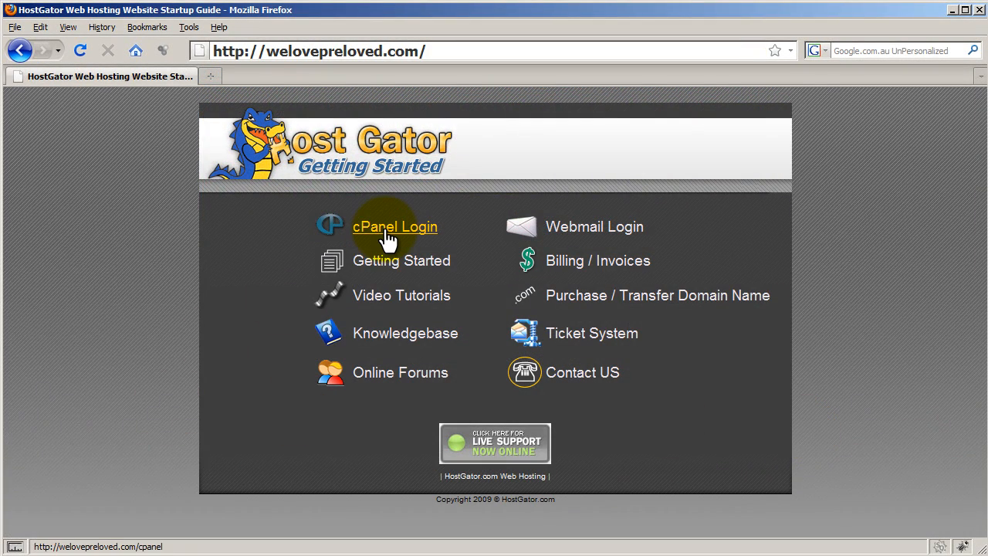
Log in to cPanel for welovepreloved.com with the account username and password.
click(395, 226)
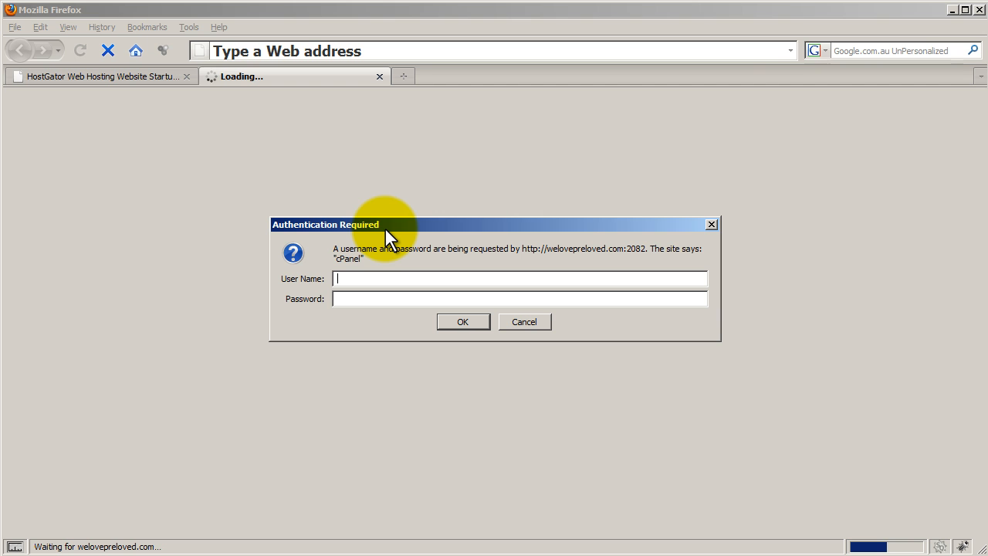
text(welove)
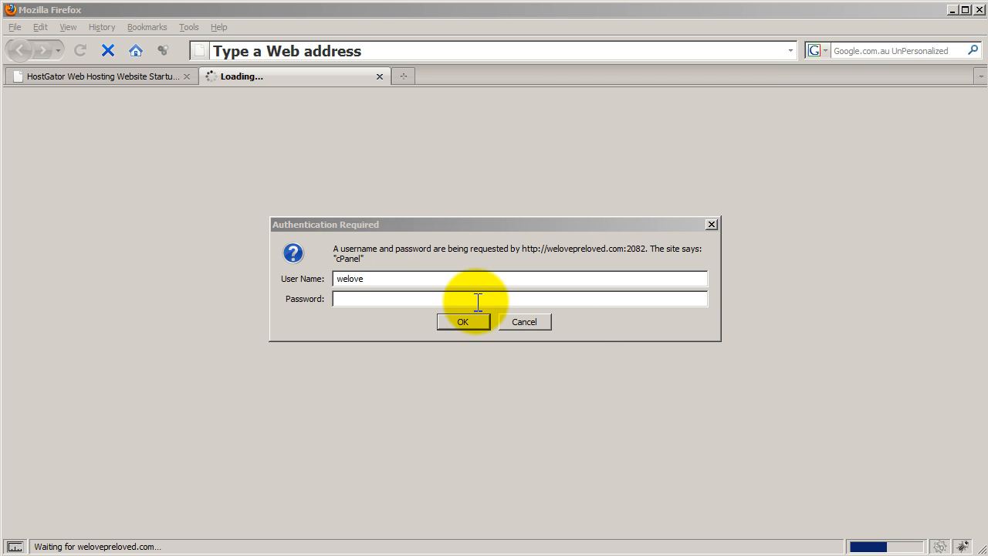
click(463, 323)
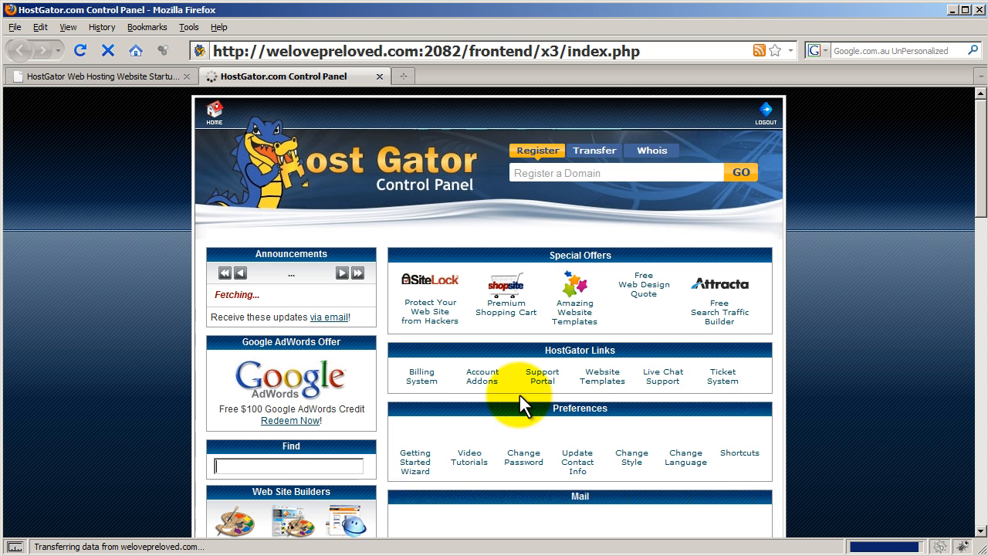
Launch Fantastico De Luxe from the Software / Services section of cPanel.
scroll(down, 3)
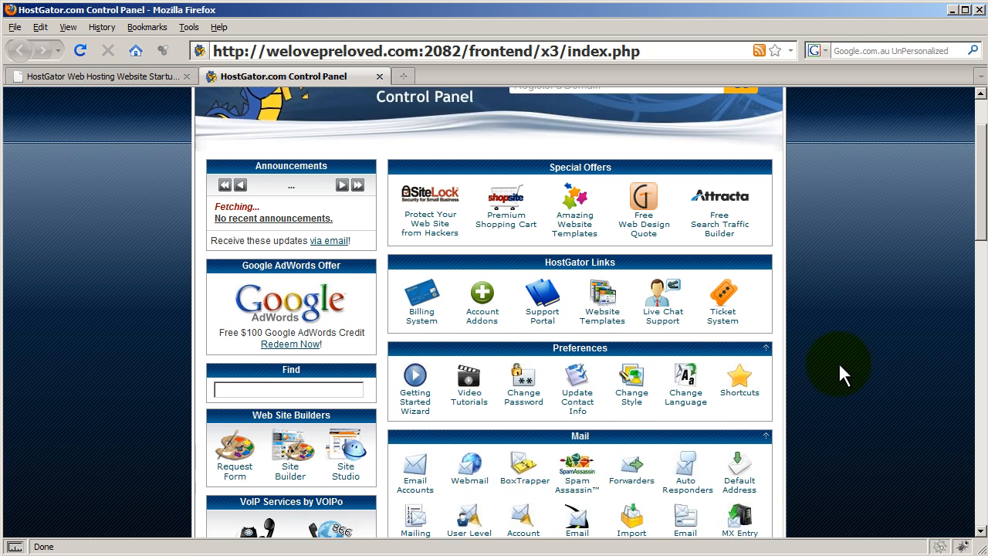
scroll(down, 3)
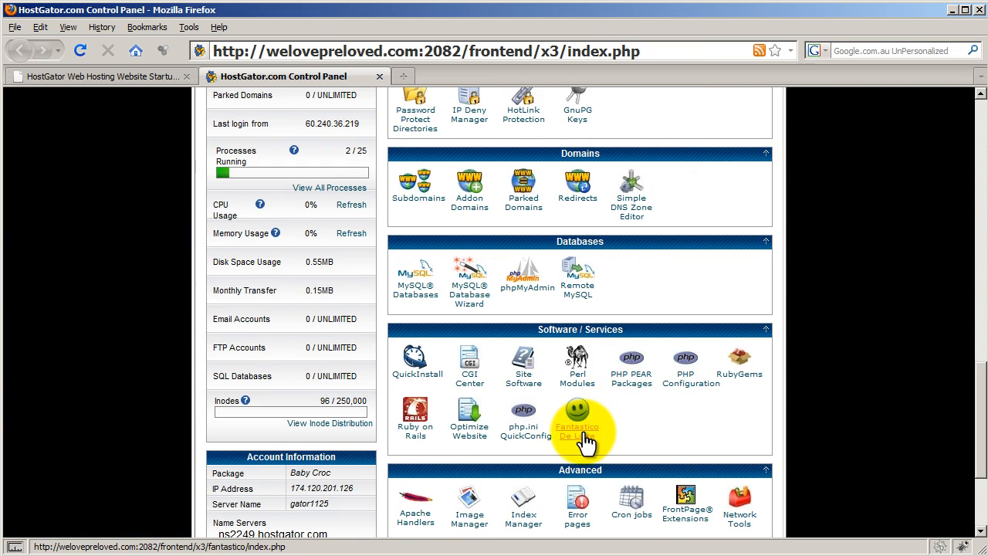
click(578, 420)
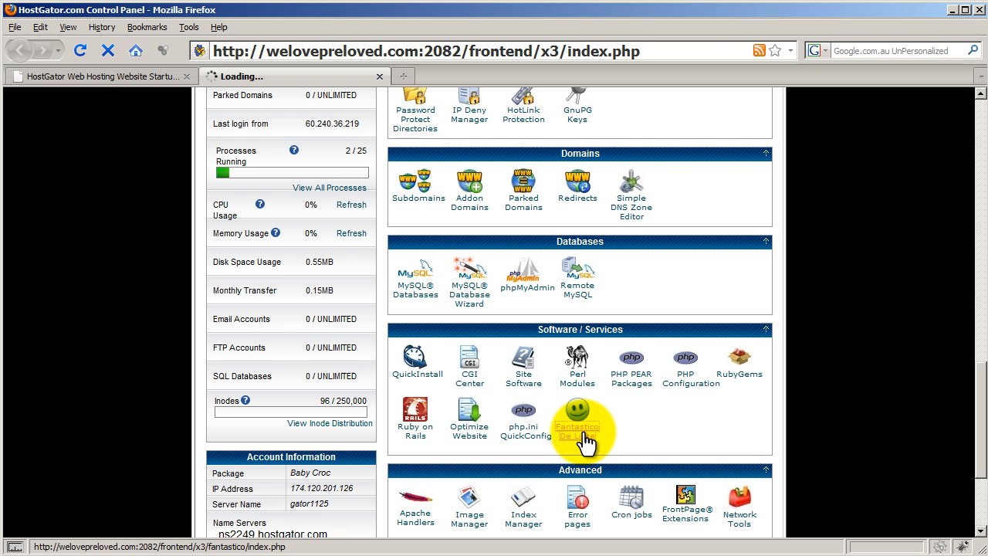
click(577, 417)
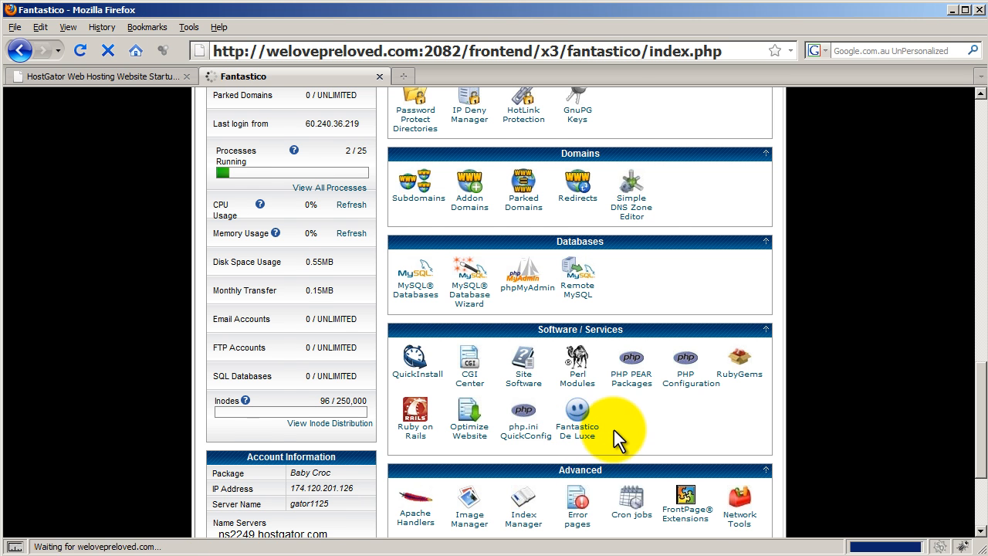
click(577, 414)
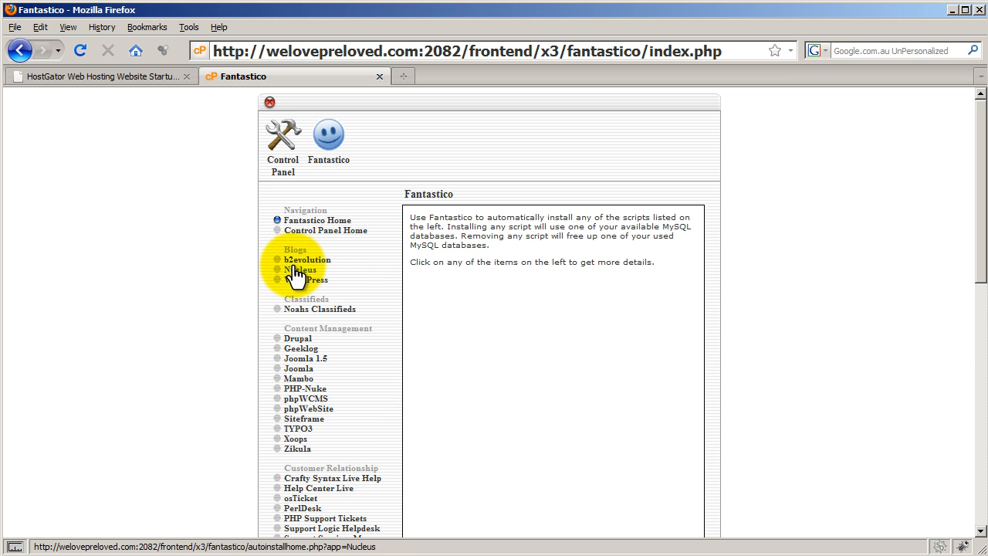
Choose WordPress under Blogs and begin a New Installation to reach the step 1 form.
click(307, 280)
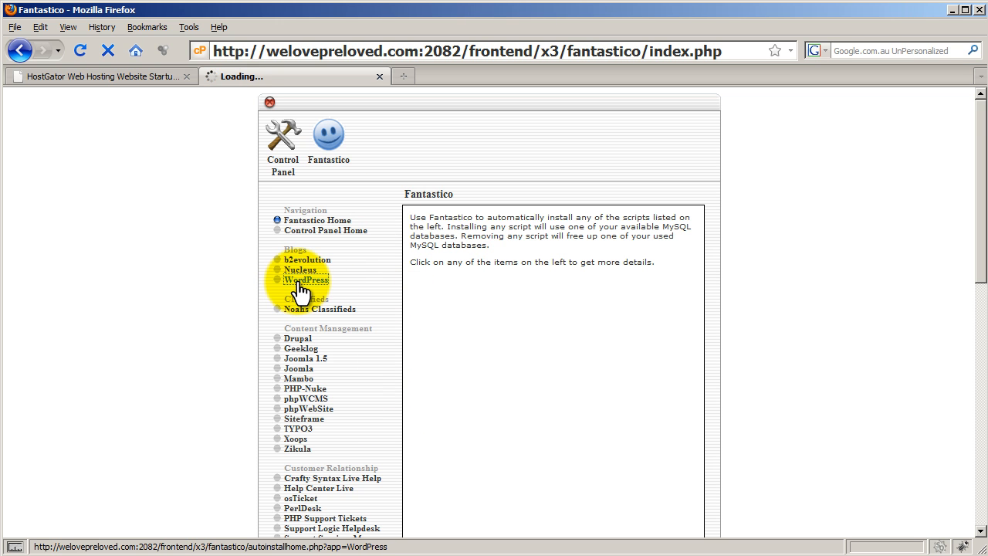
click(306, 280)
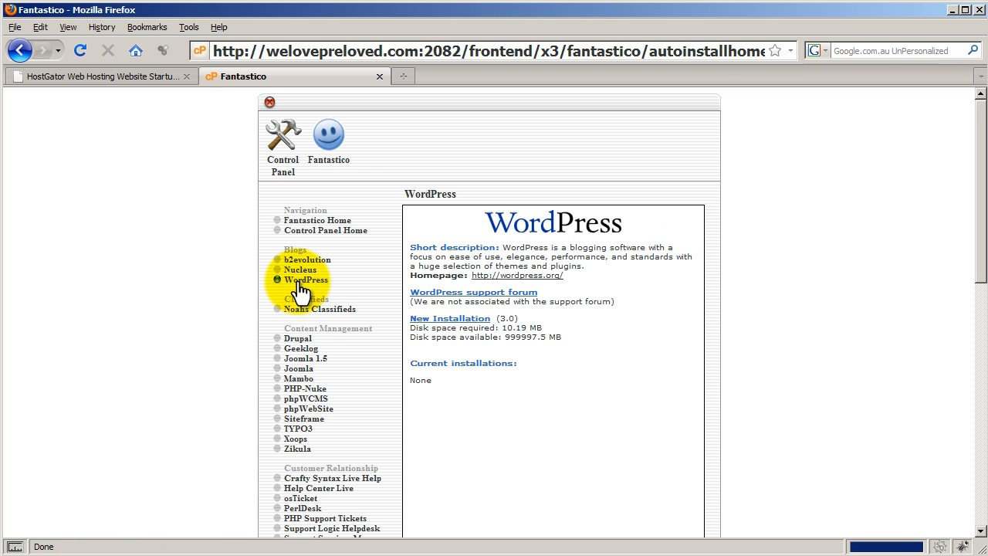
mouse_move(451, 318)
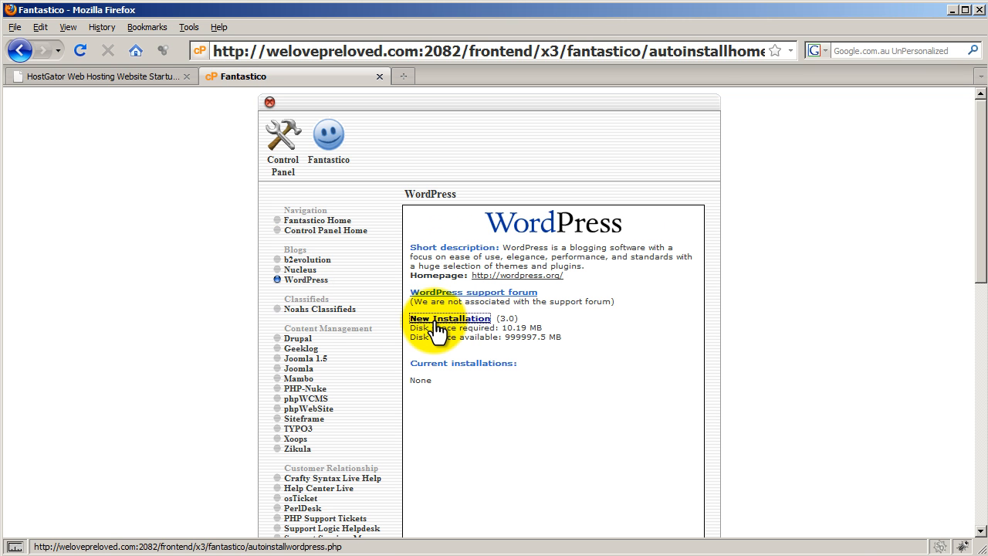
click(448, 318)
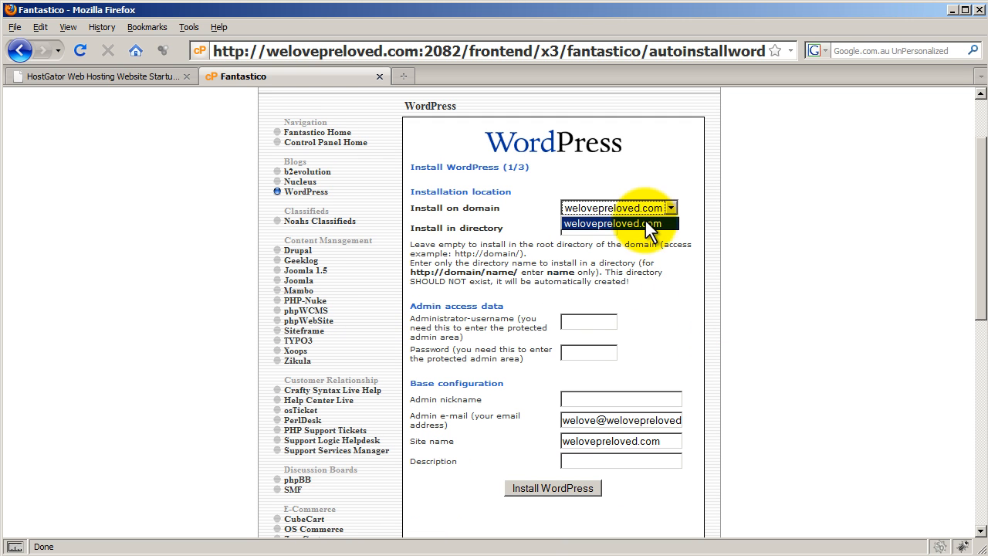
Set the install domain to welovepreloved.com with a blank directory and enter the admin username.
click(588, 227)
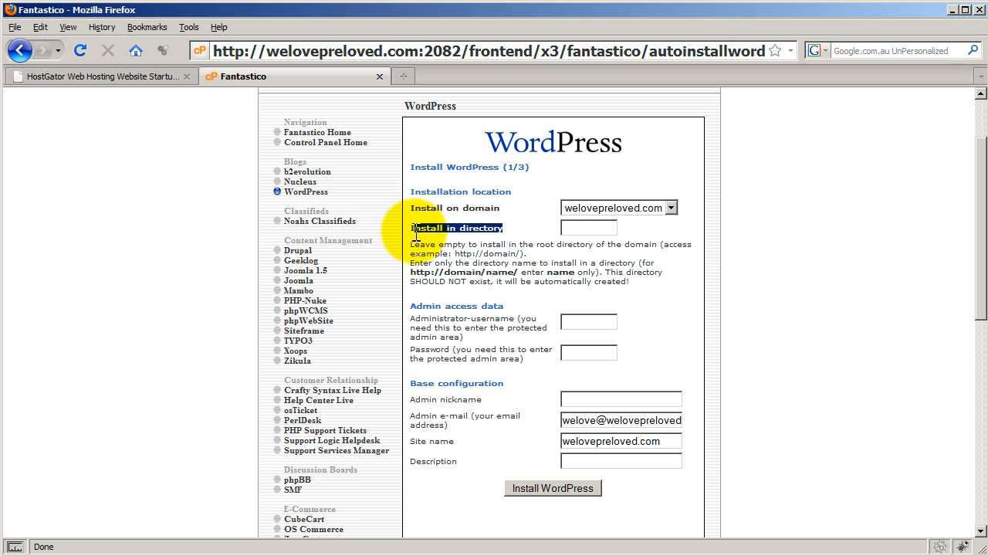
mouse_move(666, 275)
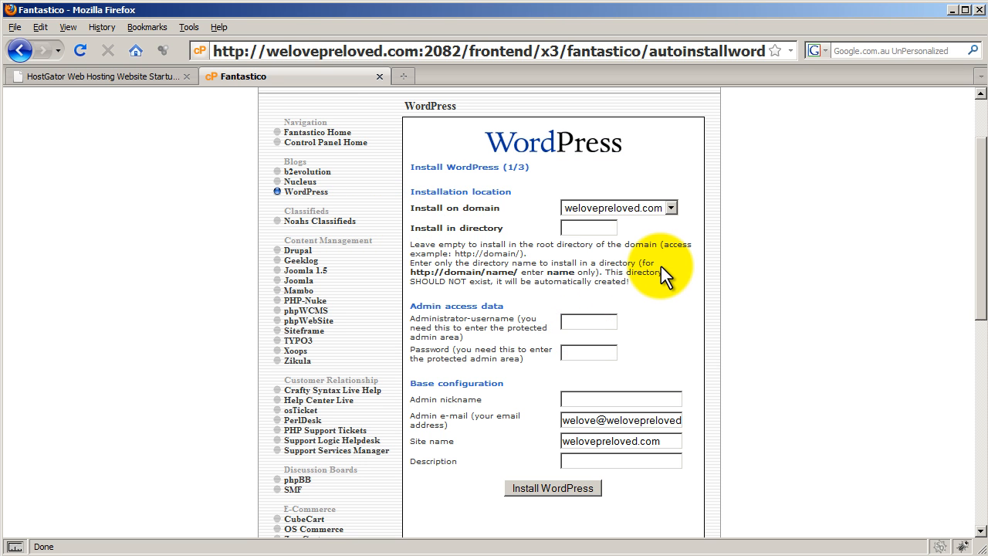
text(wel)
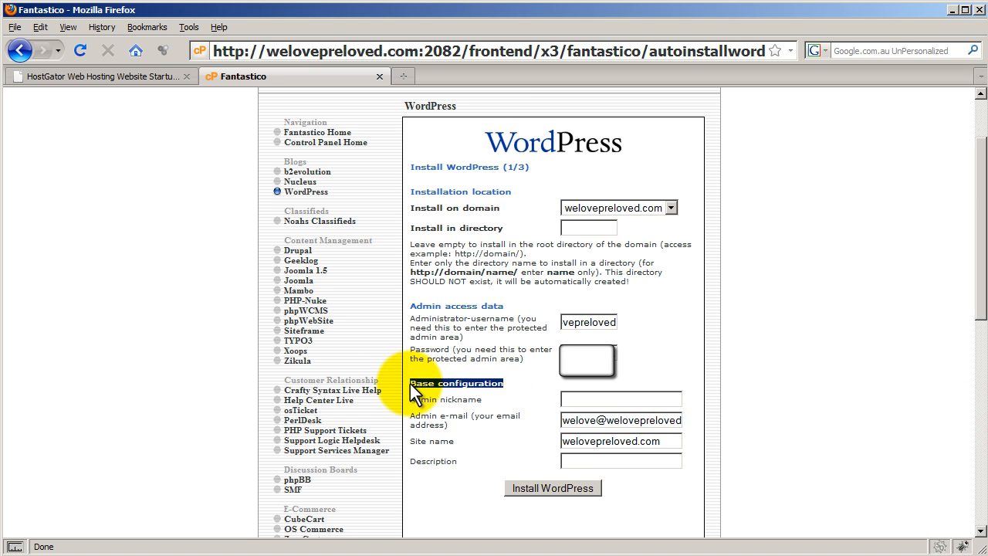
mouse_move(537, 423)
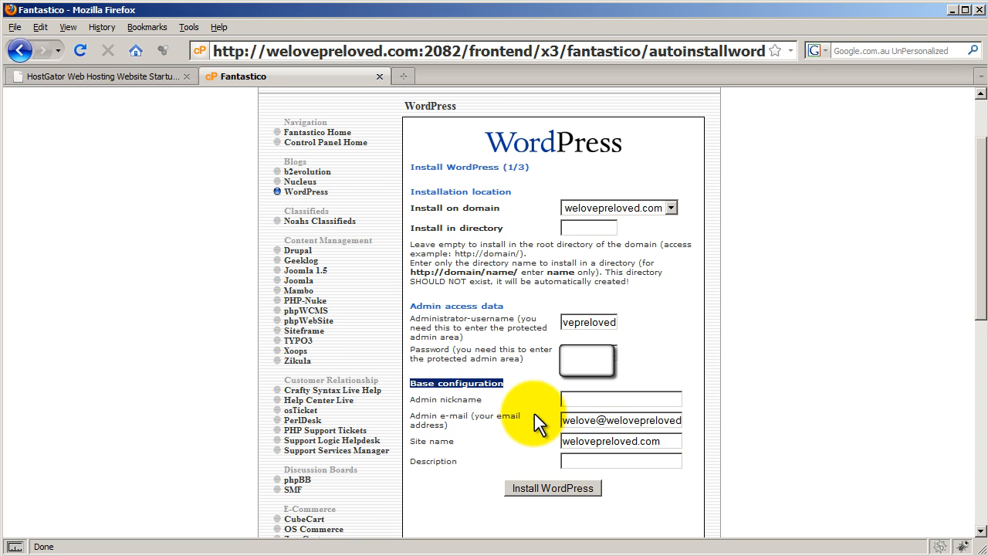
mouse_move(837, 358)
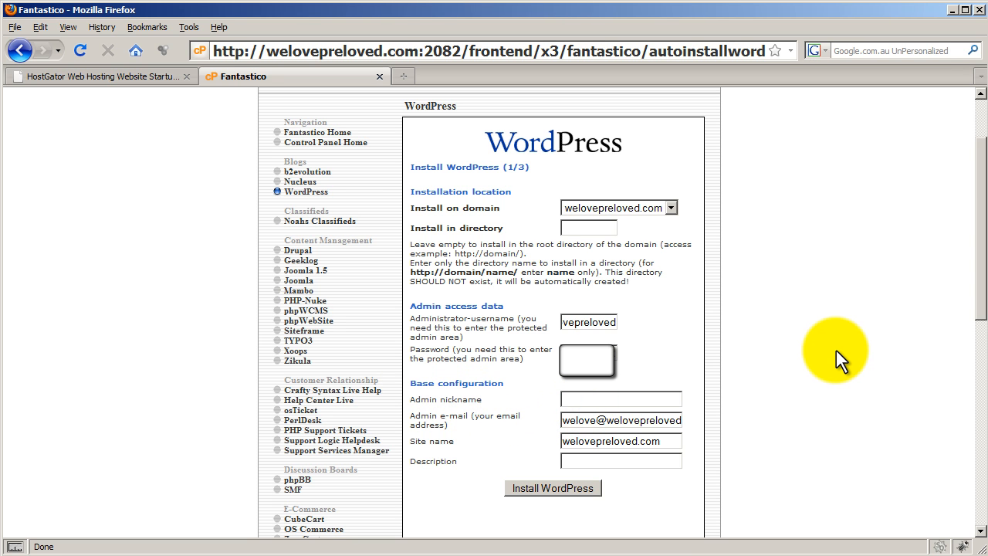
Enter the admin nickname and email, site name welovepreloved.com and description 'this is we love preloved!'.
text(welovepreloved)
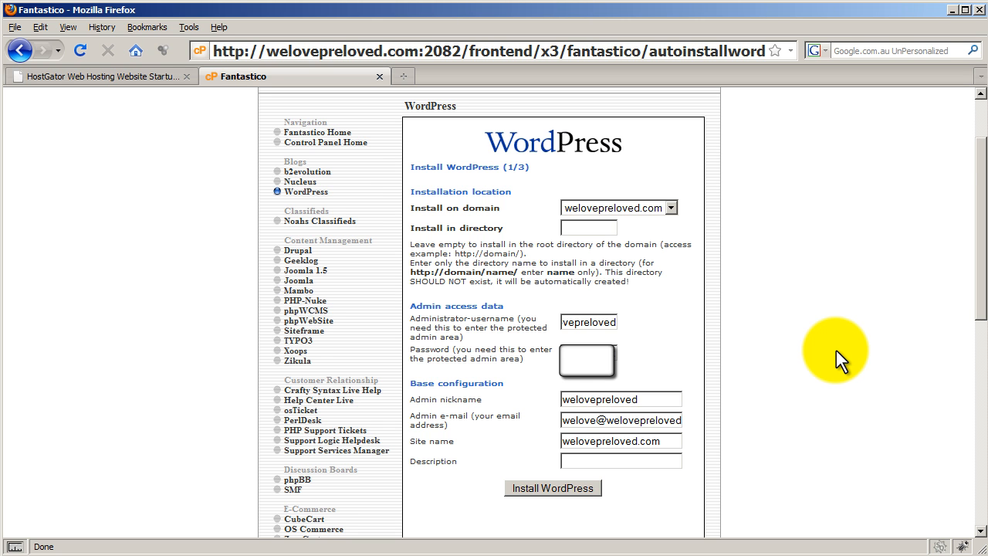
scroll(down, 3)
text(@gmail.com)
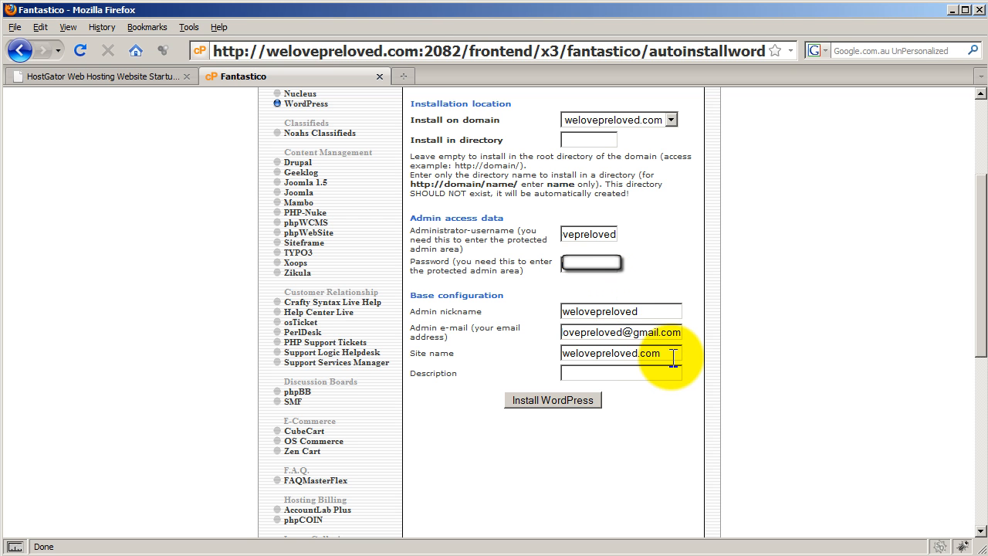
text(this is we love pre)
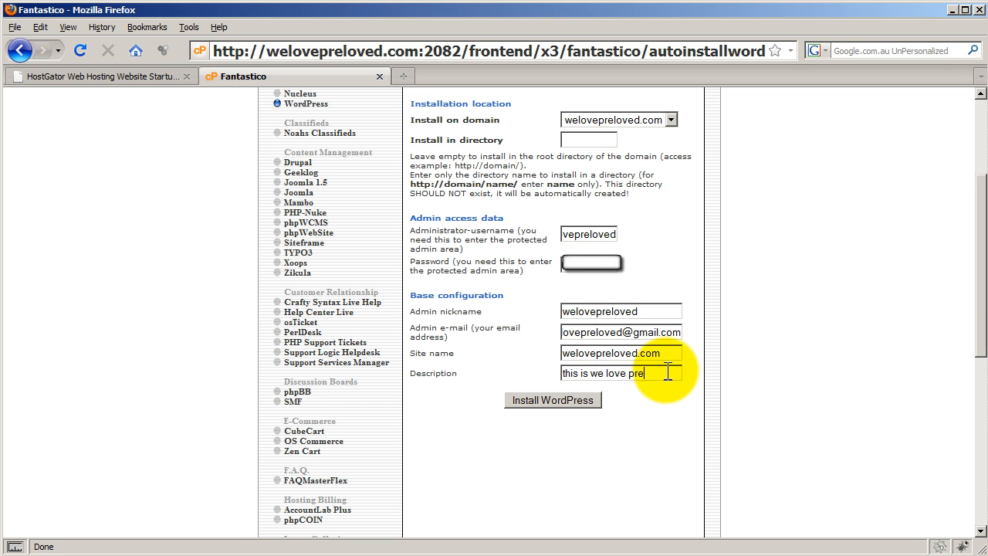
text(ved!)
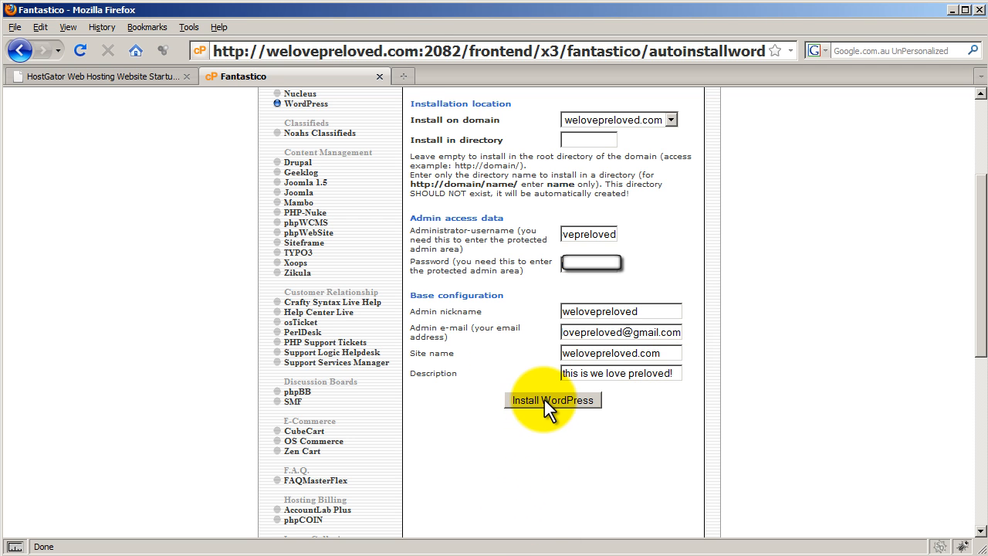
Run Install WordPress and Finish installation, reaching the step 3 confirmation with admin login details.
click(553, 400)
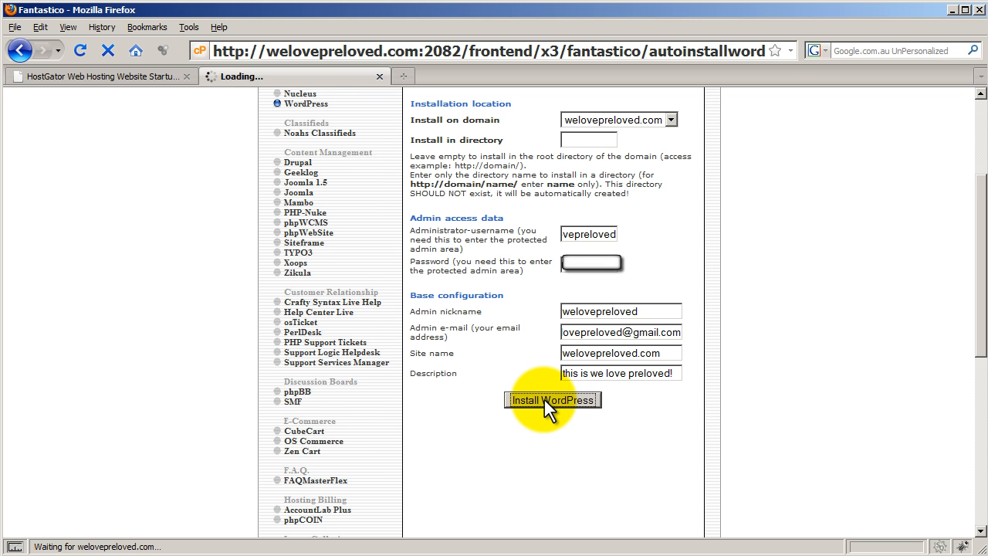
click(553, 400)
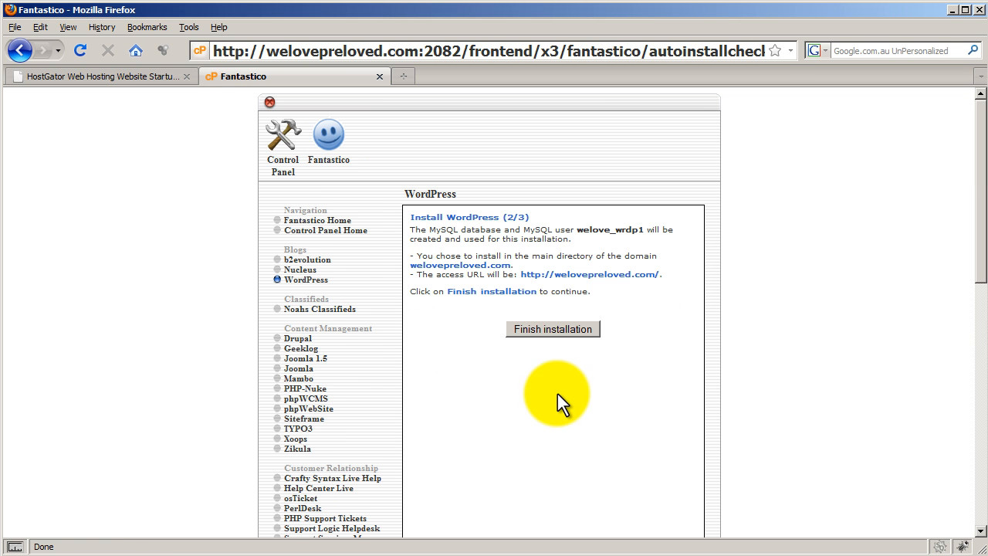
click(553, 327)
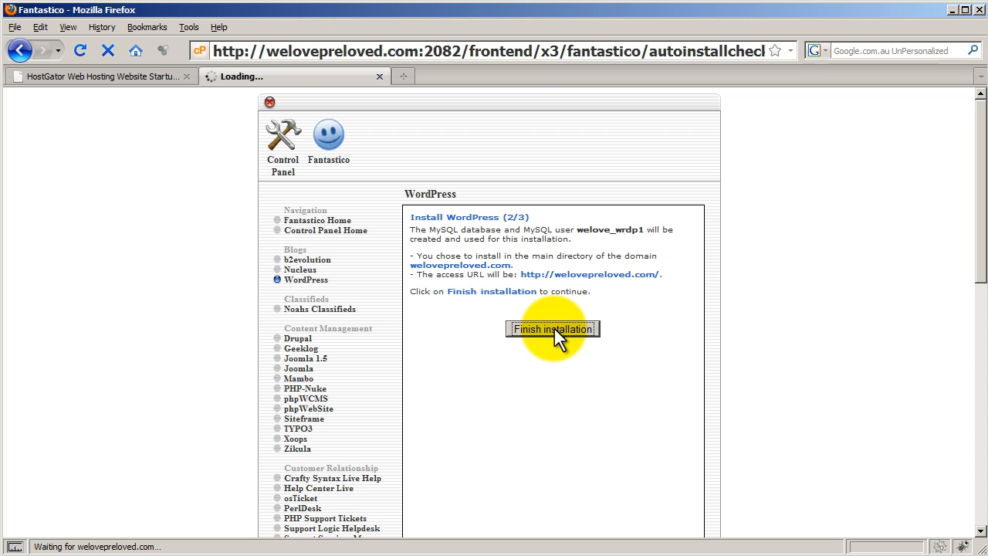
click(552, 329)
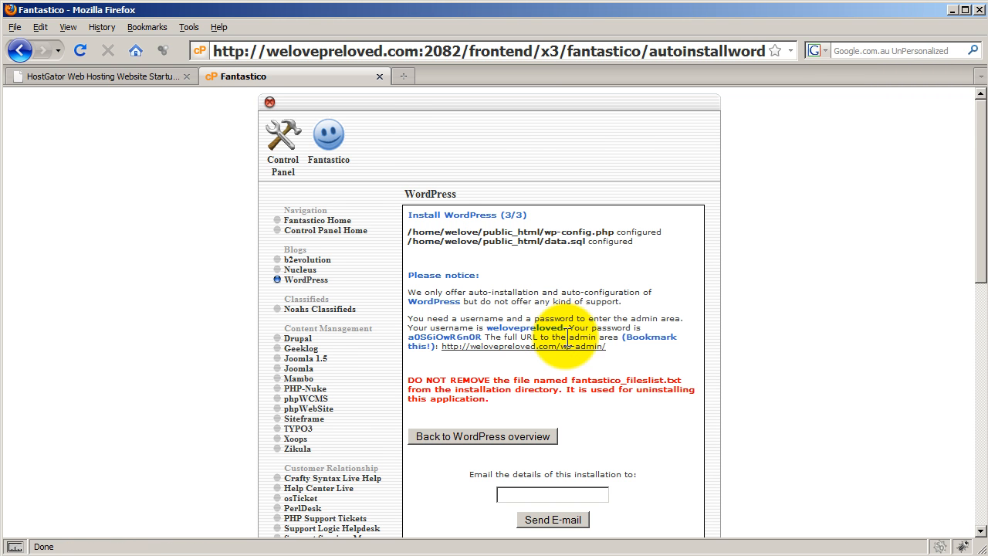
scroll(down, 3)
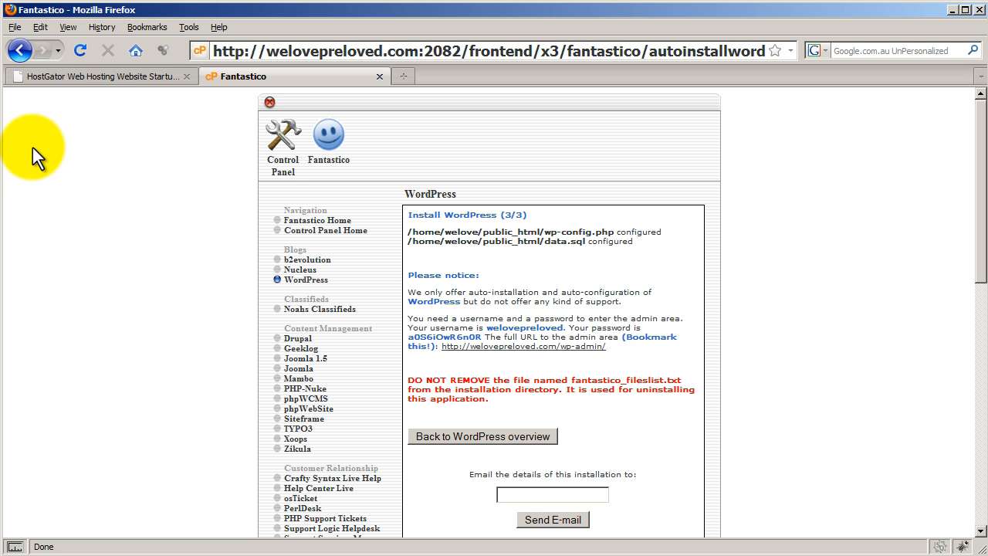
View the live welovepreloved.com site, then go to its /wp-admin login page.
click(100, 75)
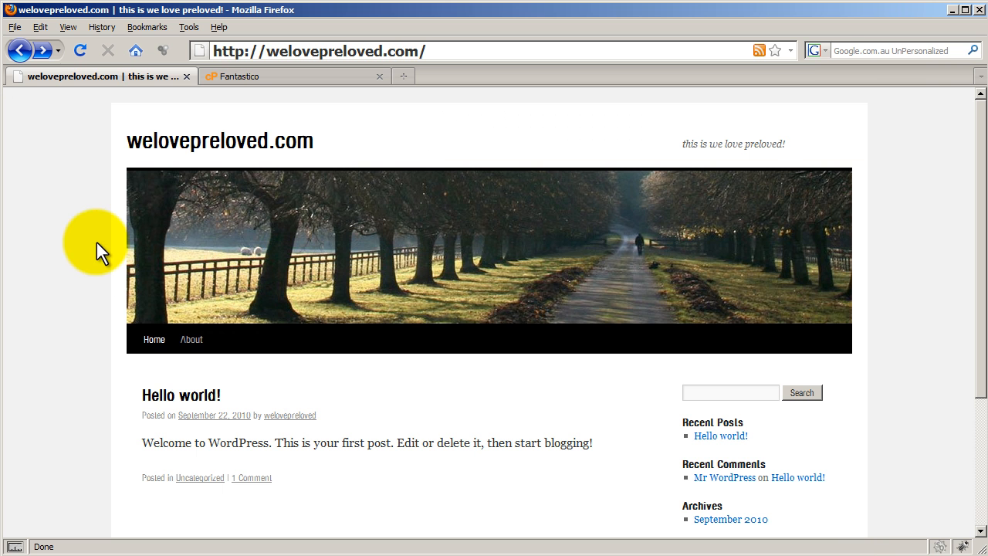
mouse_move(84, 244)
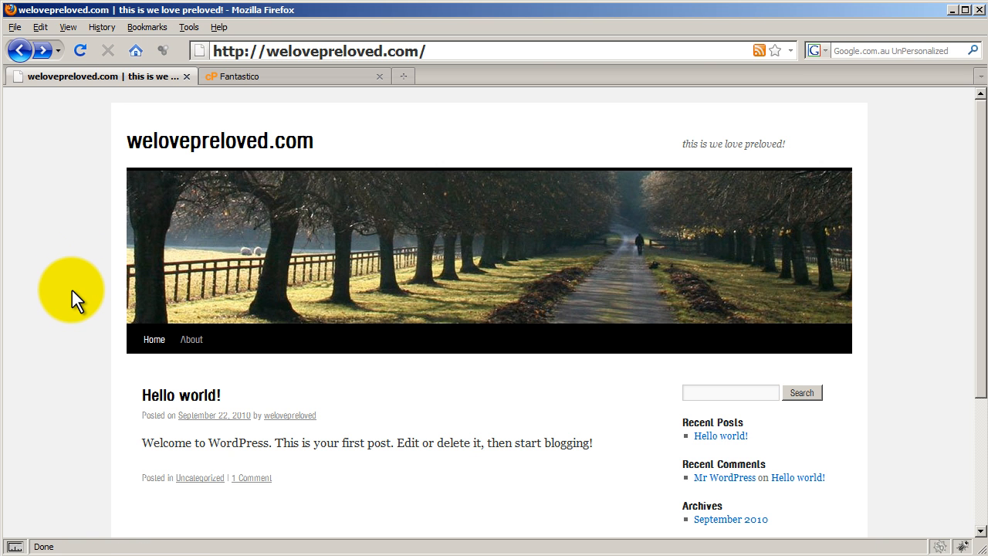
mouse_move(77, 278)
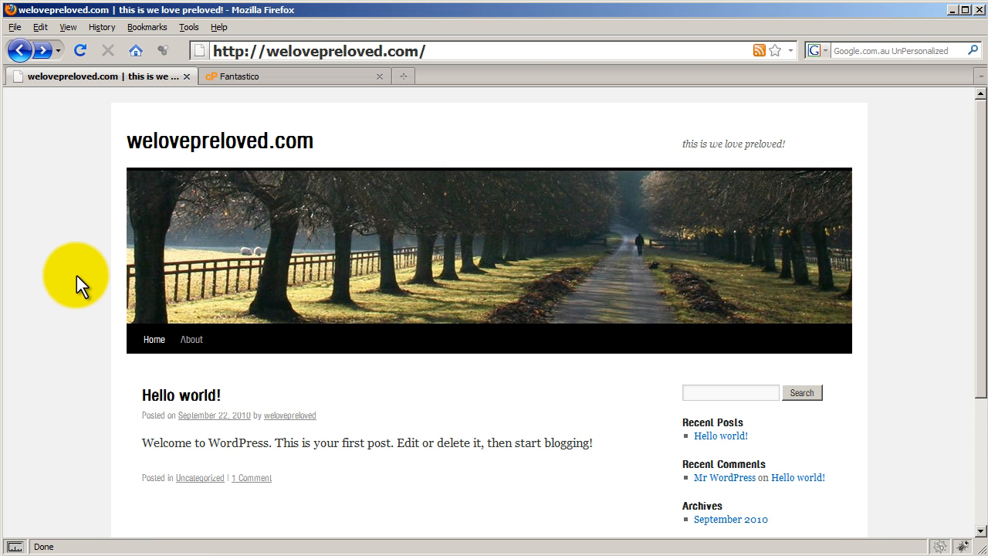
mouse_move(632, 152)
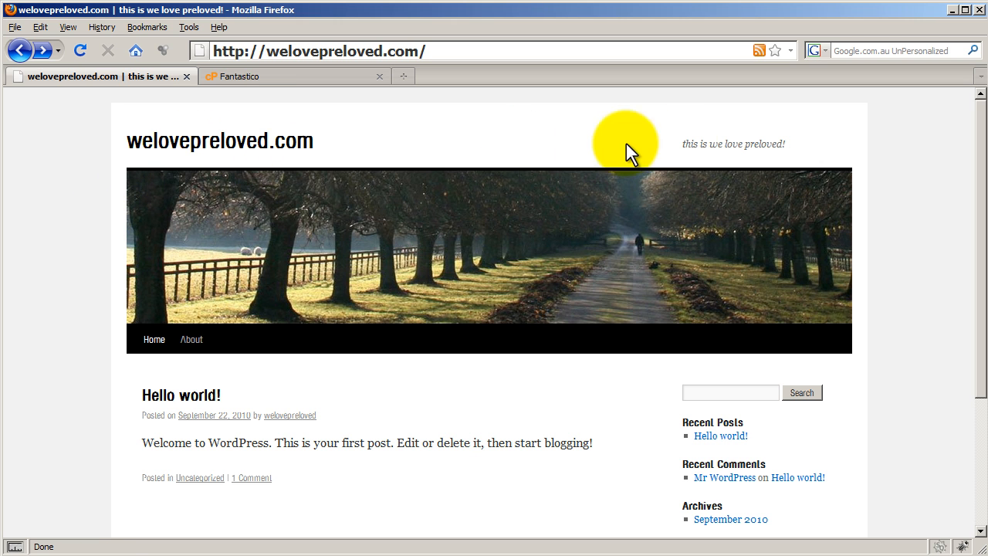
drag(626, 151, 791, 145)
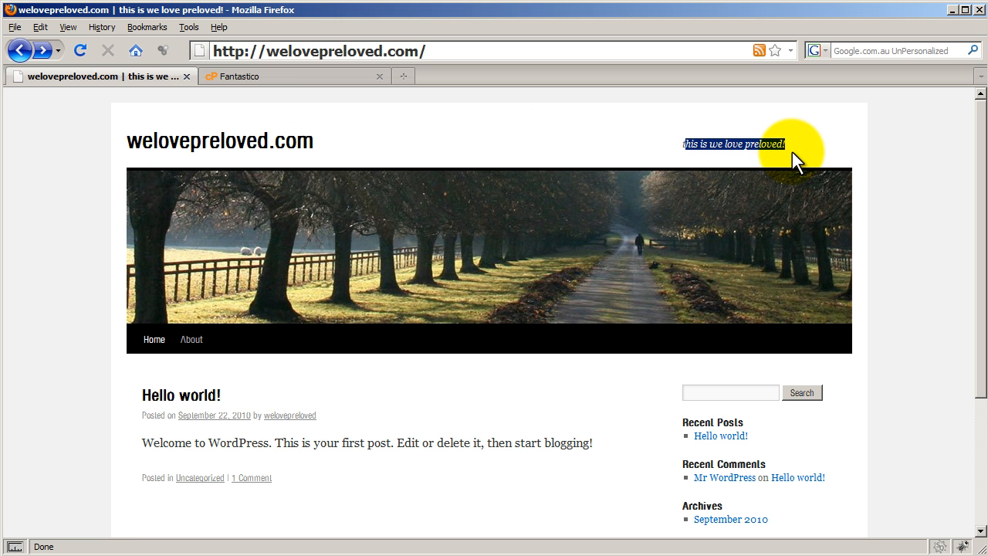
mouse_move(581, 386)
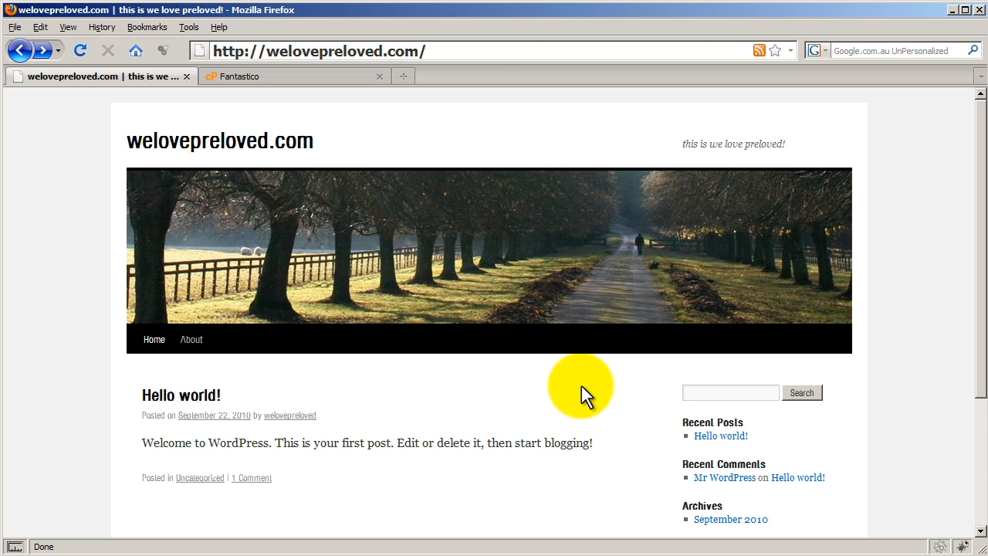
text(/wp)
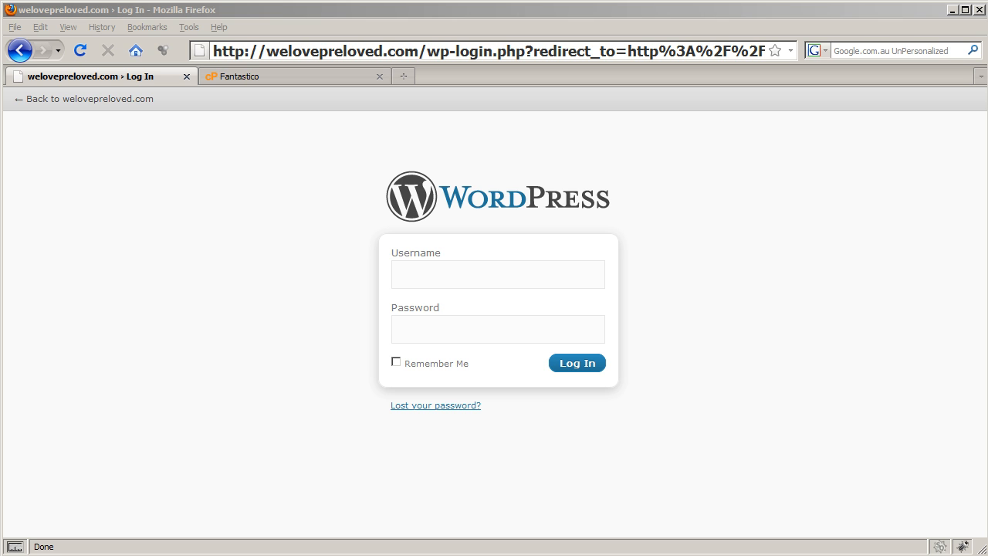
Log in as welovepreloved to reach the Dashboard and head to Appearance.
text(we)
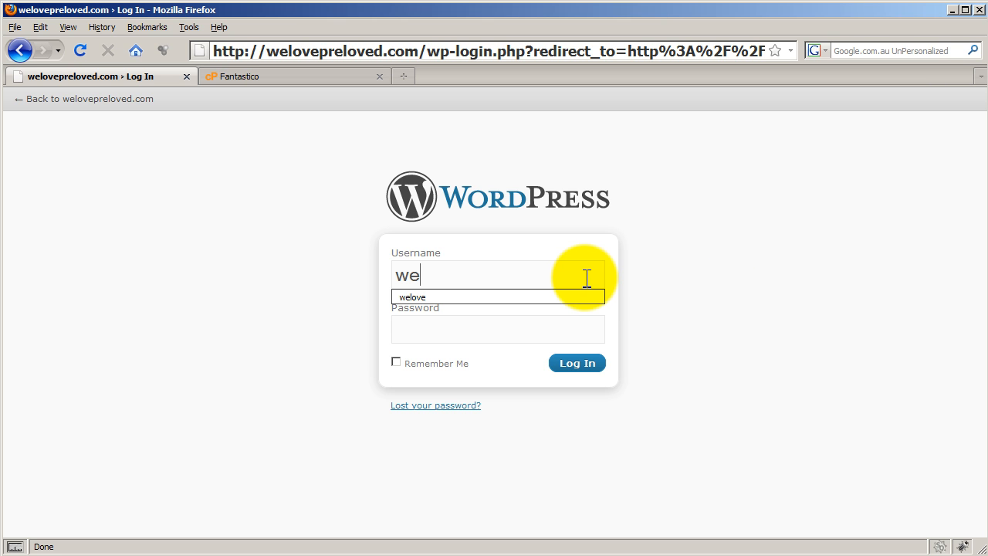
text(lovepreloved)
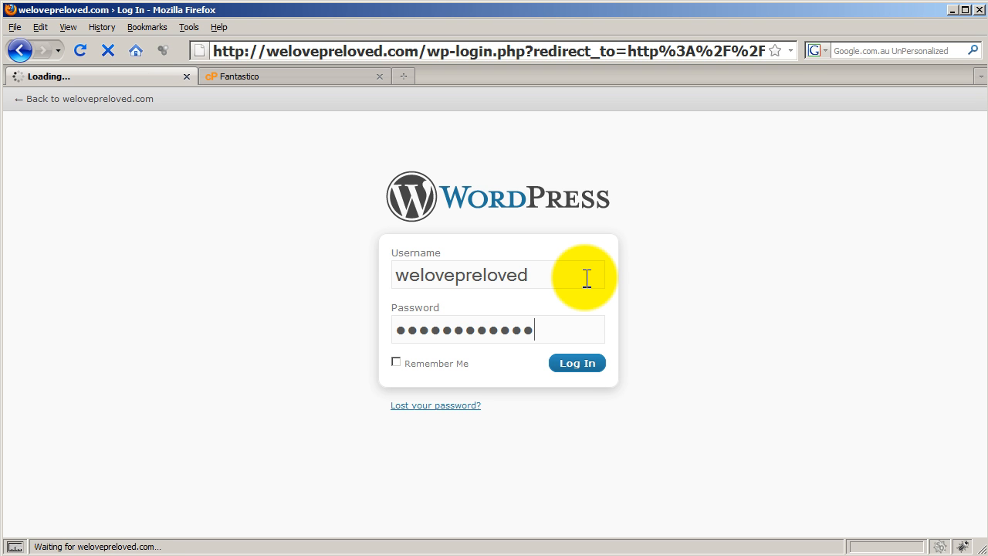
click(578, 362)
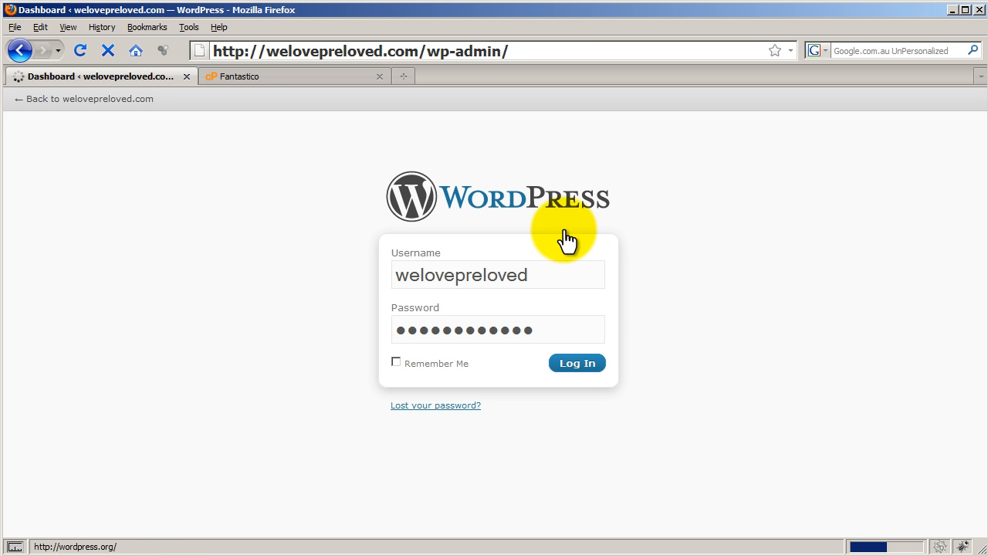
click(577, 363)
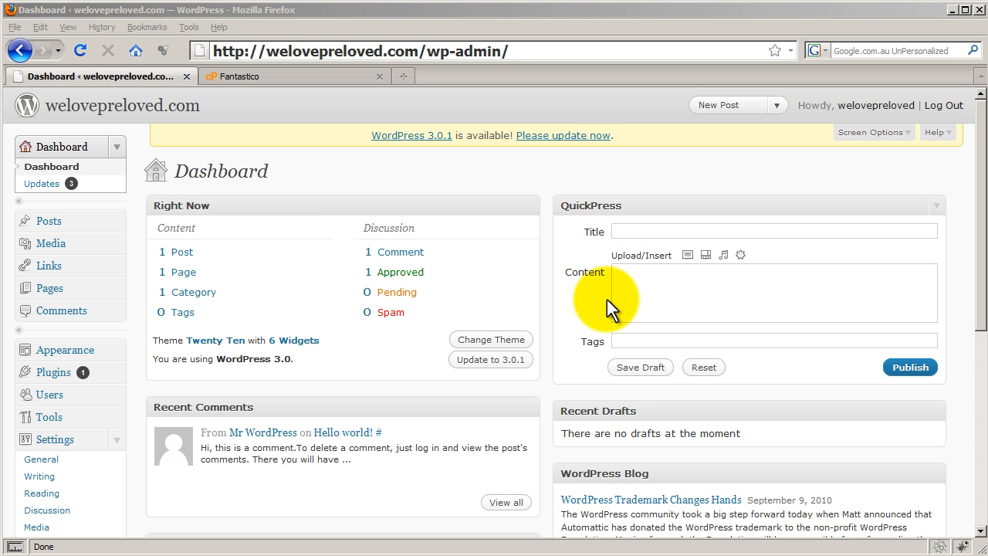
mouse_move(220, 432)
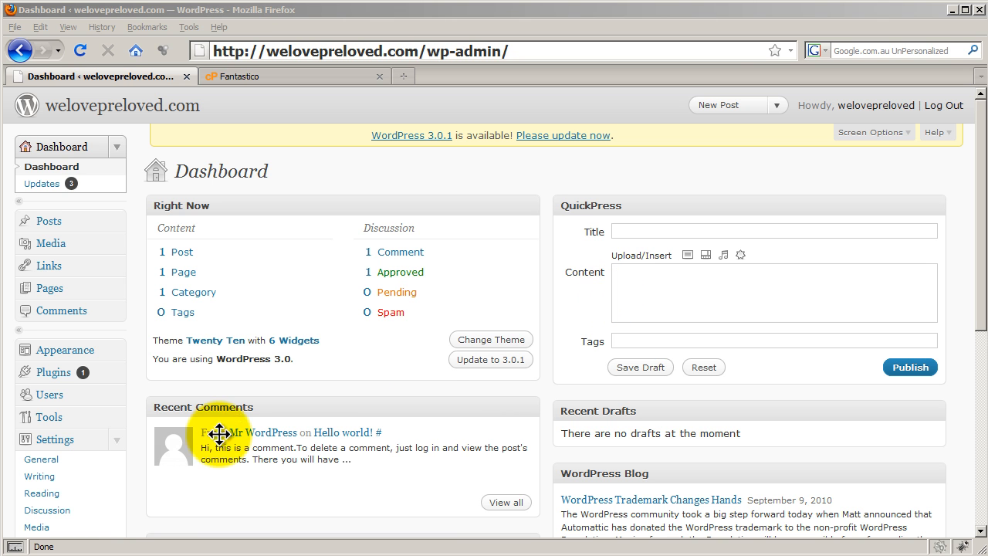
mouse_move(136, 478)
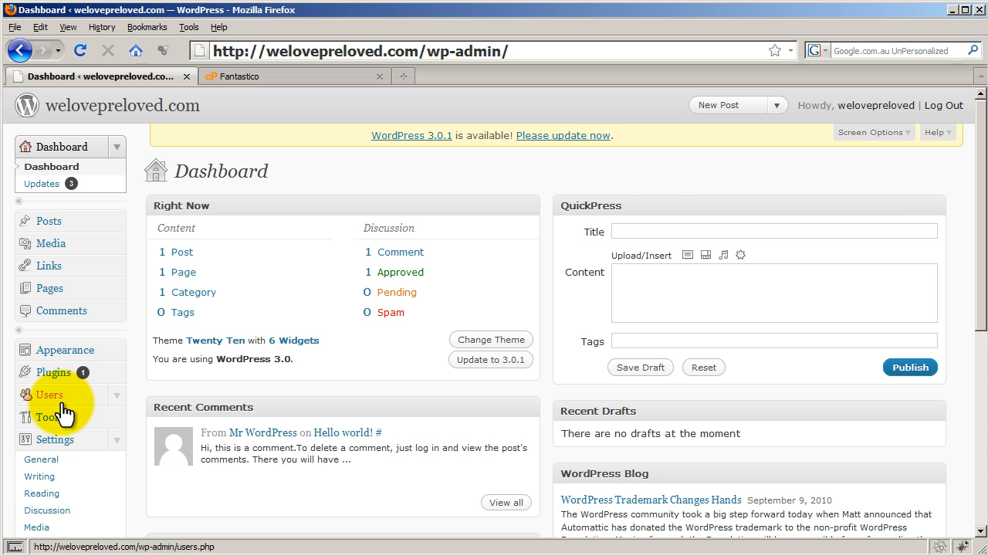
click(65, 349)
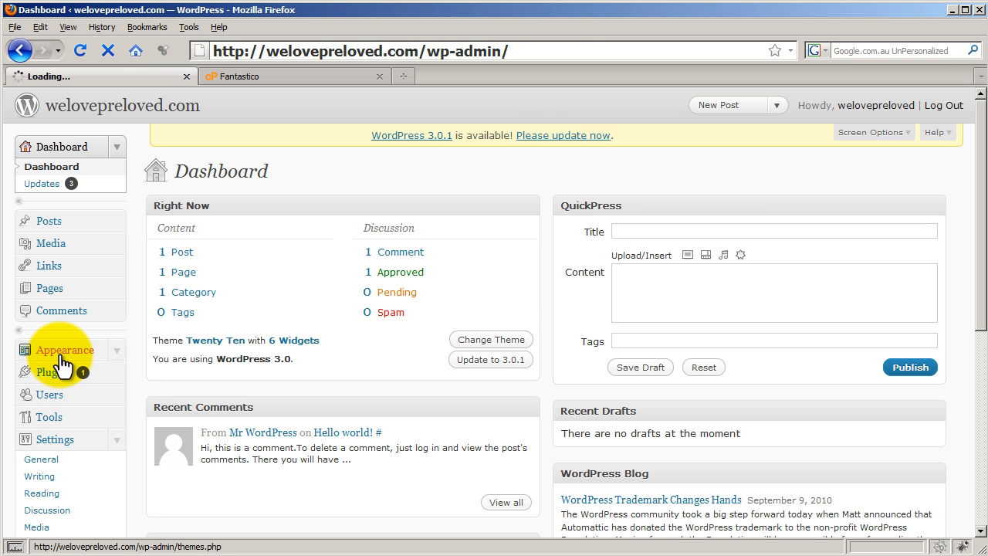
Go to Appearance > Themes and reach the Install Themes page.
click(64, 349)
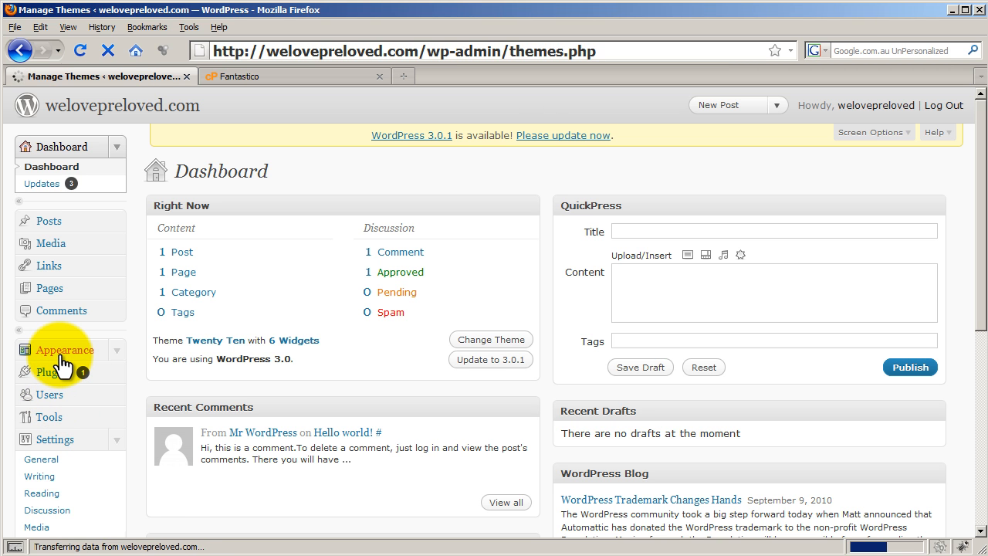
click(64, 349)
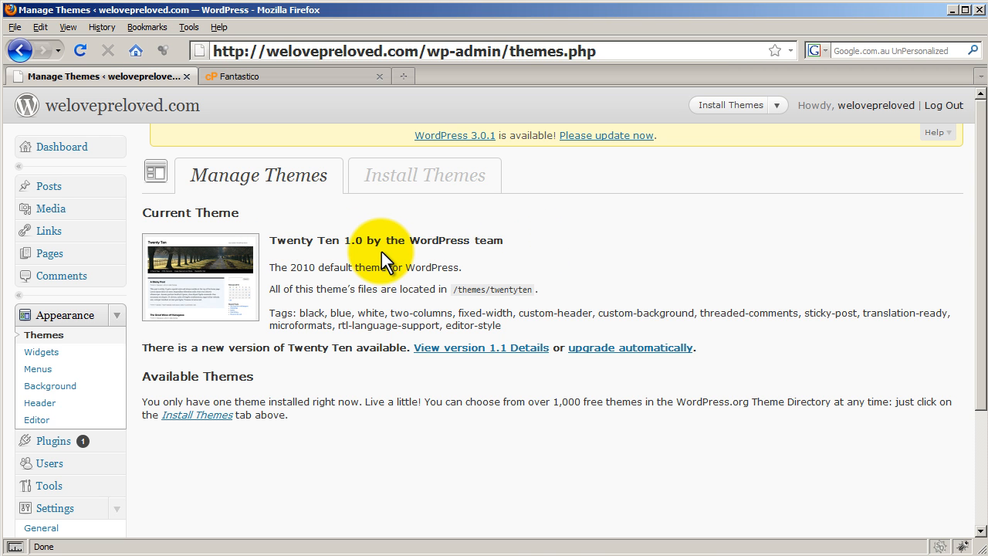
click(423, 176)
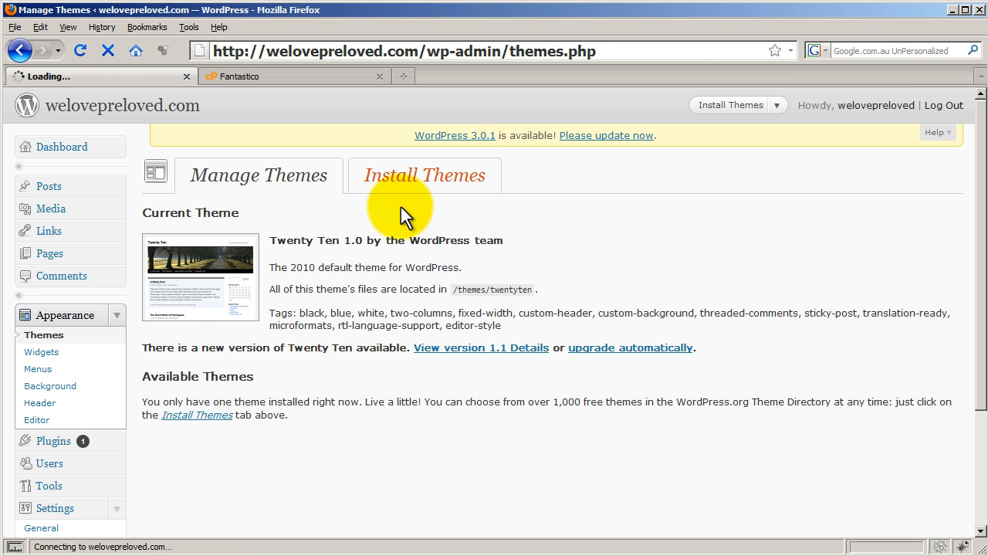
click(423, 176)
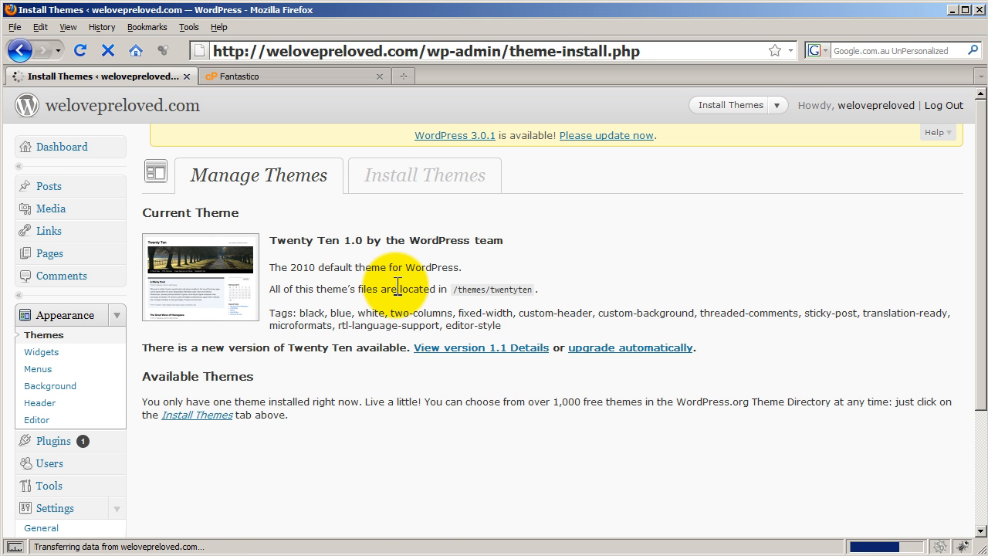
click(423, 176)
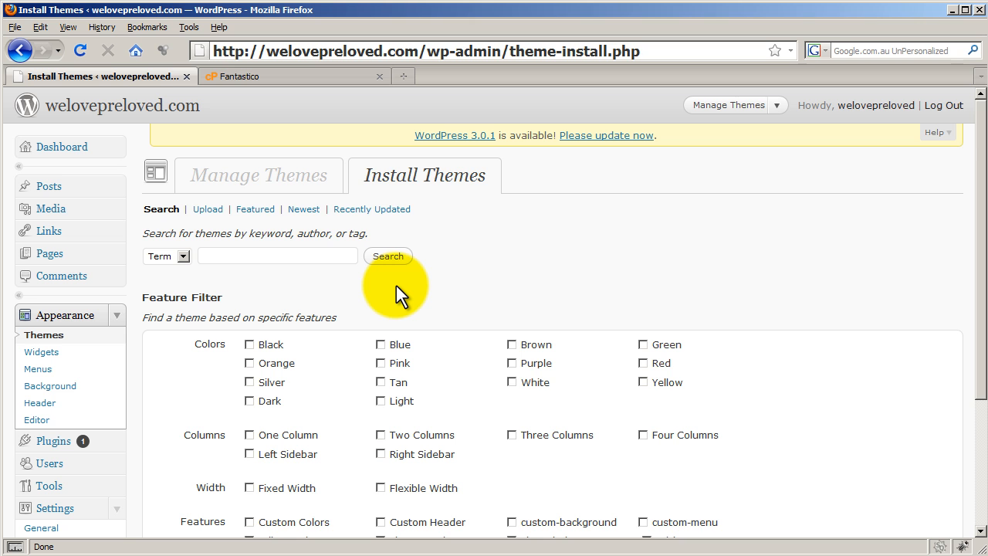
Filter the theme directory by Orange and Two Columns and run Find Themes.
scroll(down, 3)
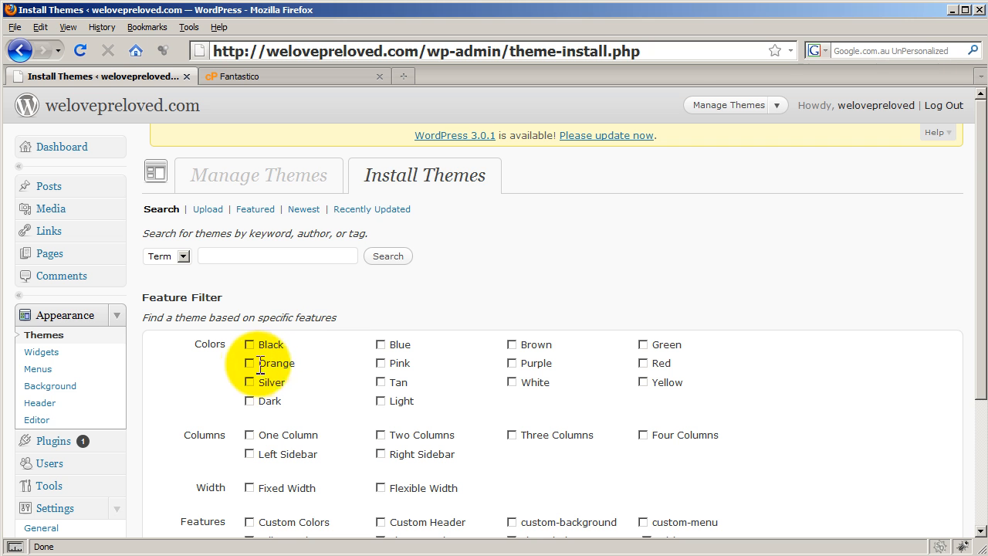
click(250, 363)
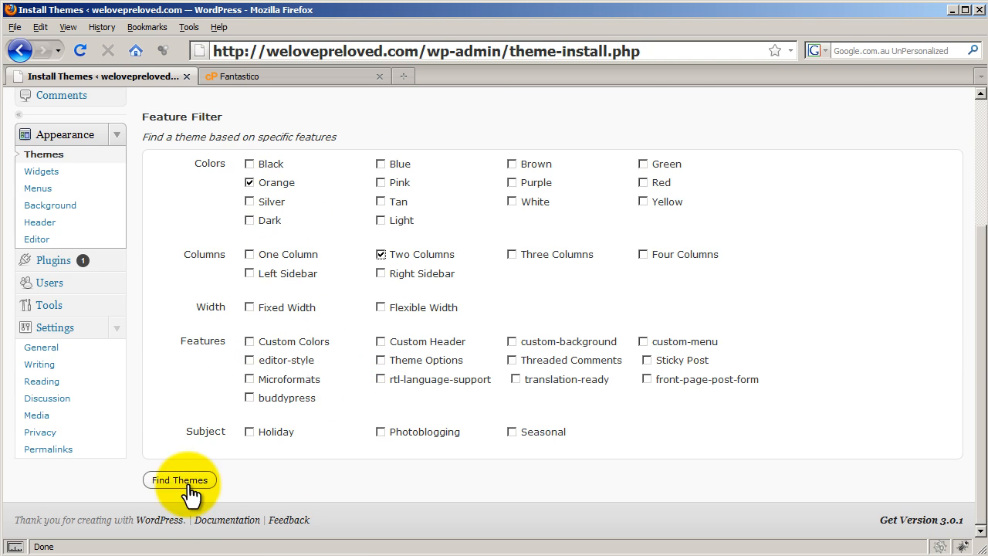
click(179, 479)
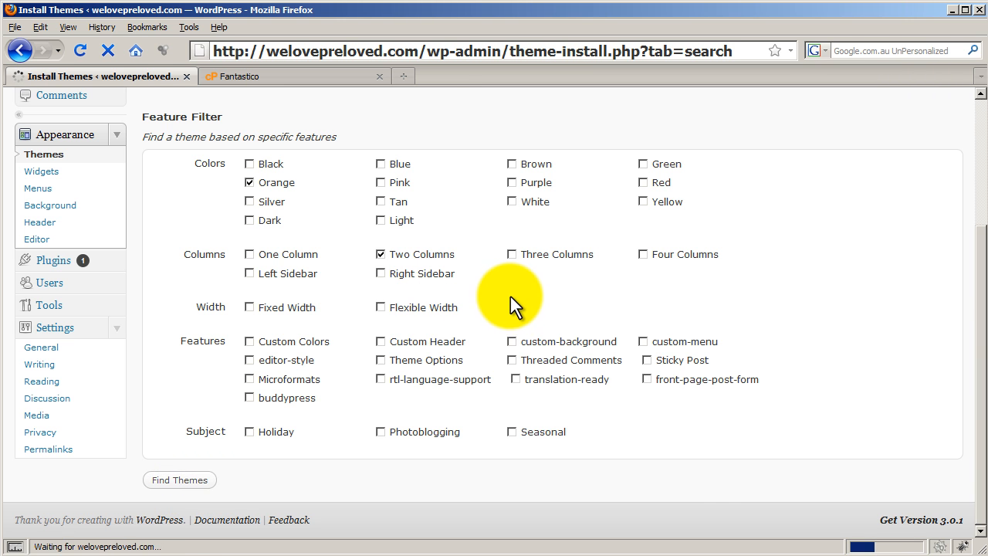
Install the LiasOrangeC 1.1 theme from the search results and confirm Install Now.
click(179, 479)
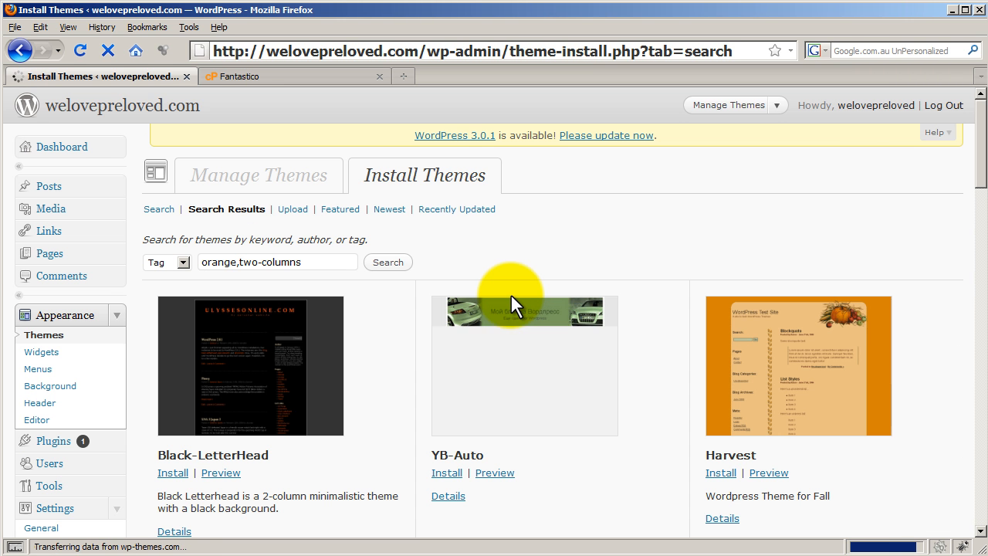
scroll(down, 3)
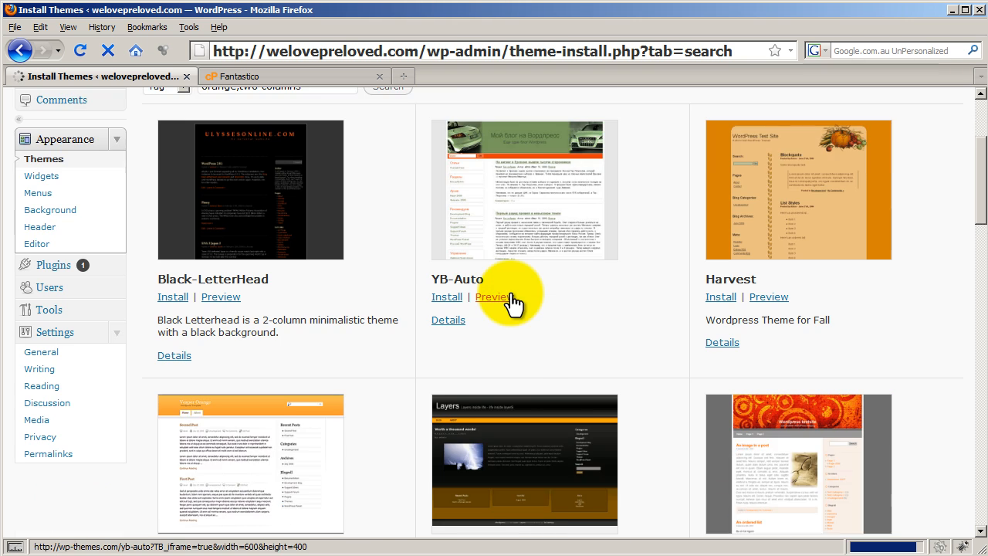
scroll(down, 3)
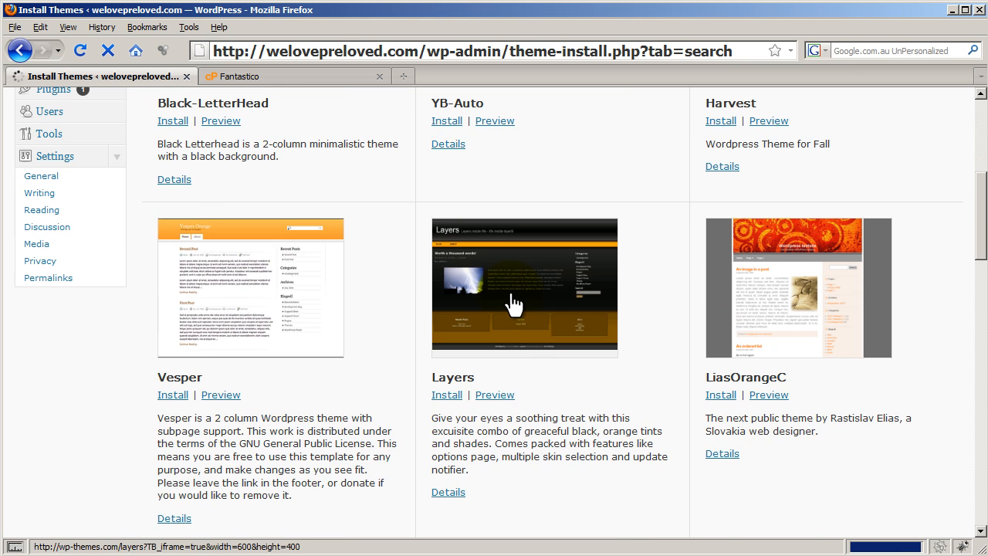
scroll(down, 3)
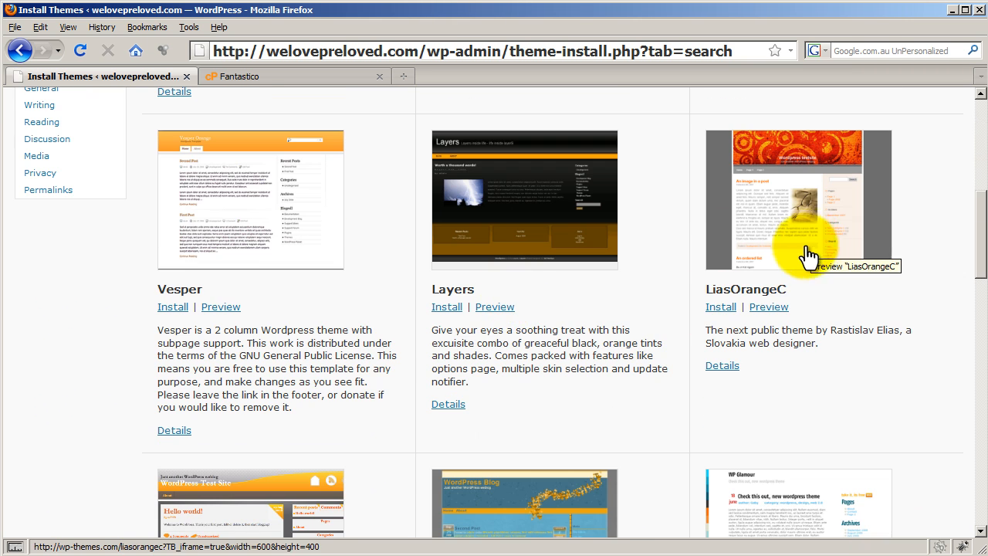
click(720, 306)
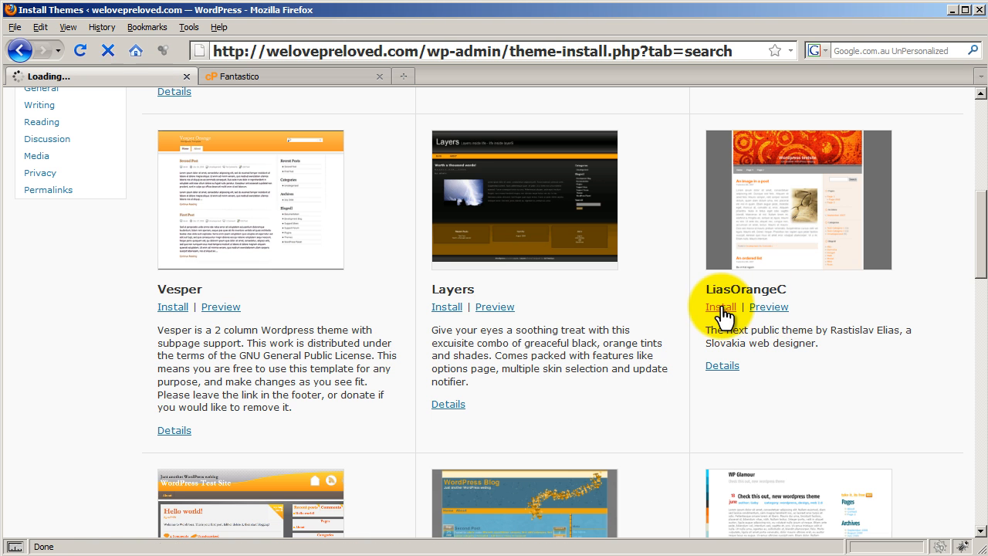
click(720, 306)
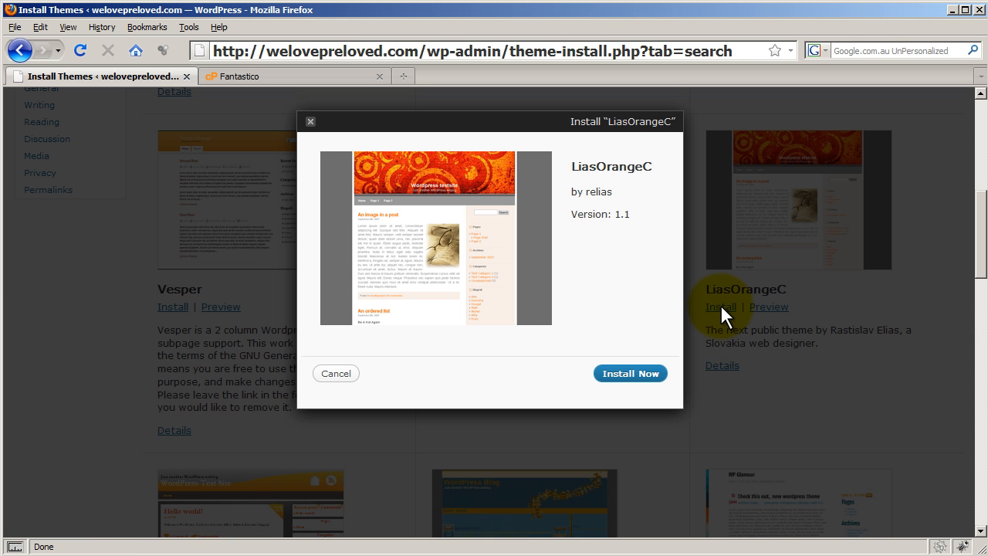
click(630, 372)
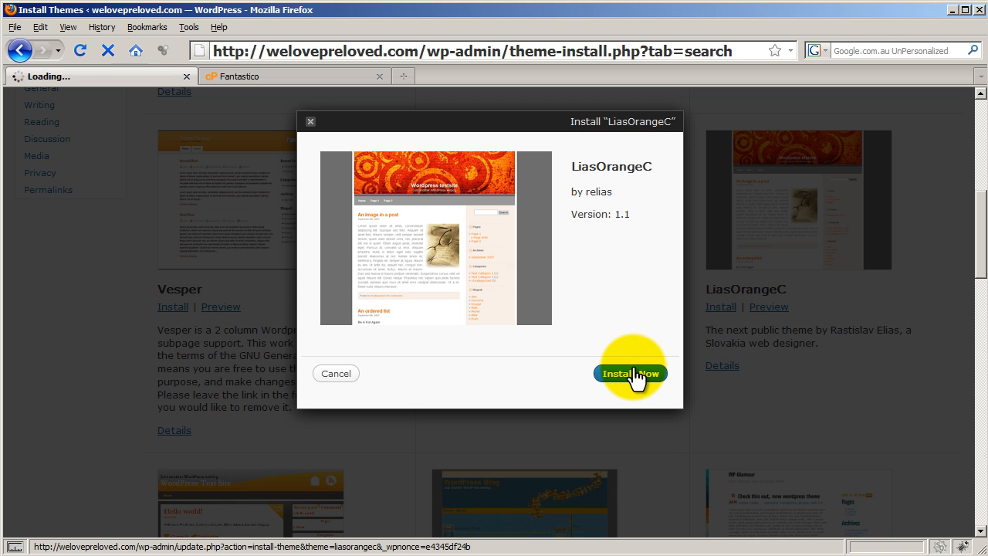
click(630, 372)
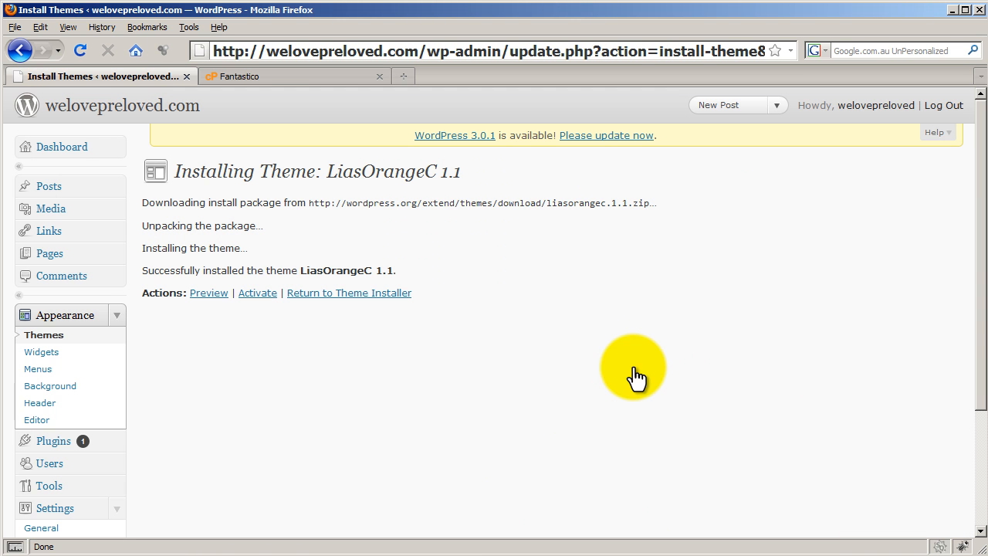
mouse_move(256, 294)
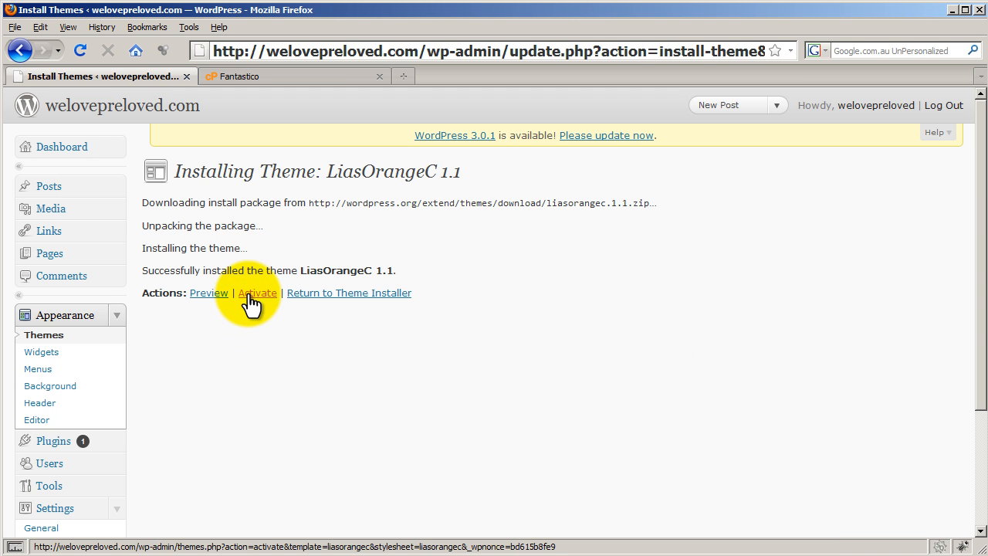
Activate the newly installed LiasOrangeC 1.1 theme and head to the live site via the header.
click(256, 293)
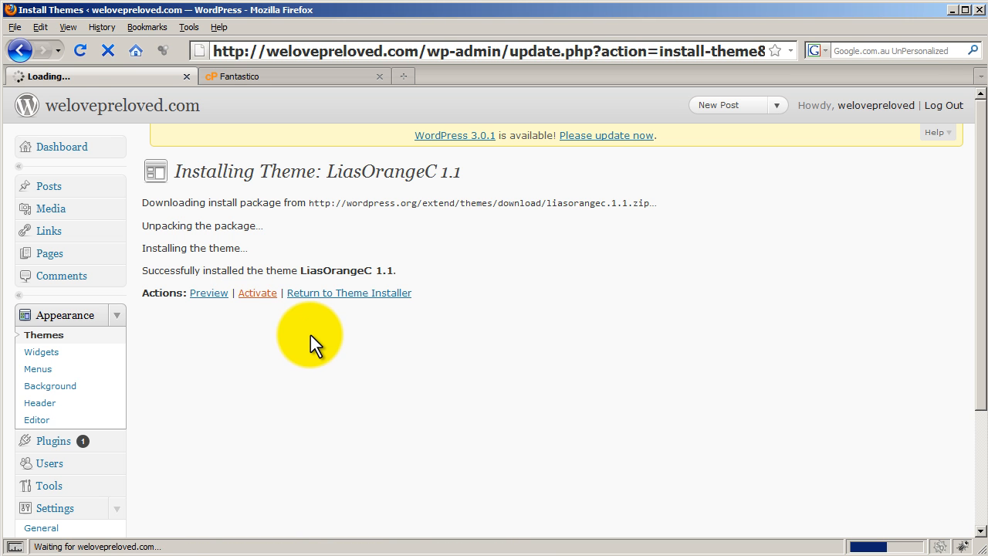
click(256, 294)
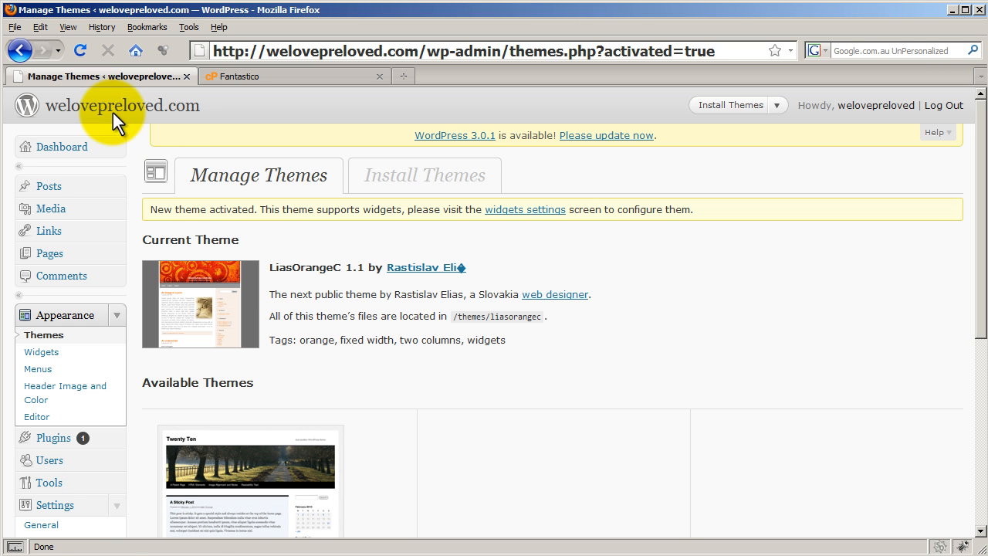
click(122, 105)
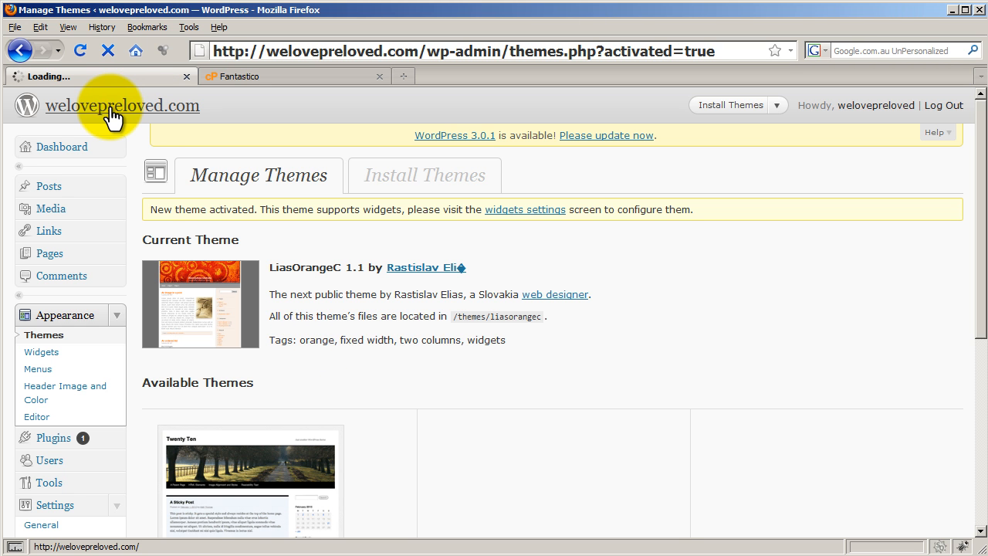
Load the welovepreloved.com front page and highlight the Hello world! post text.
click(124, 105)
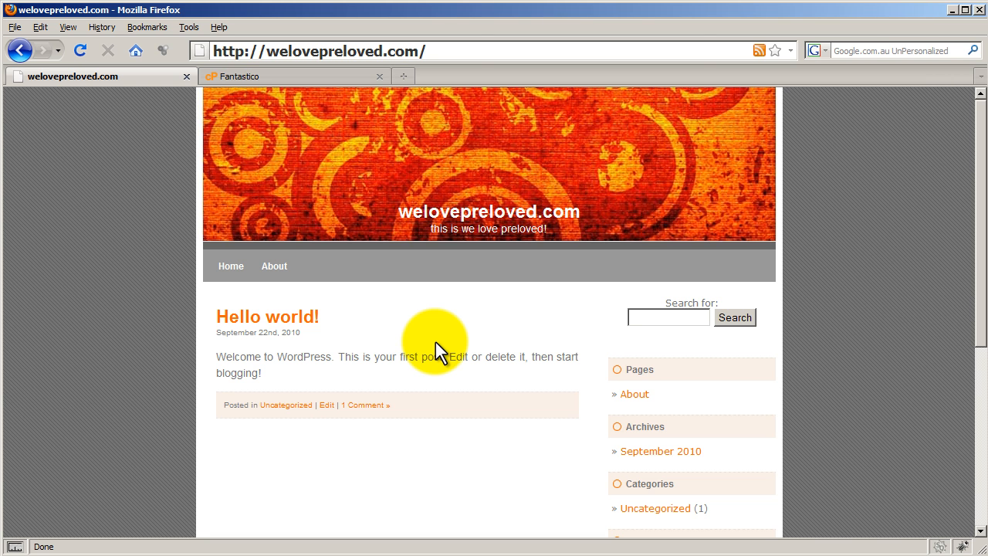
mouse_move(343, 275)
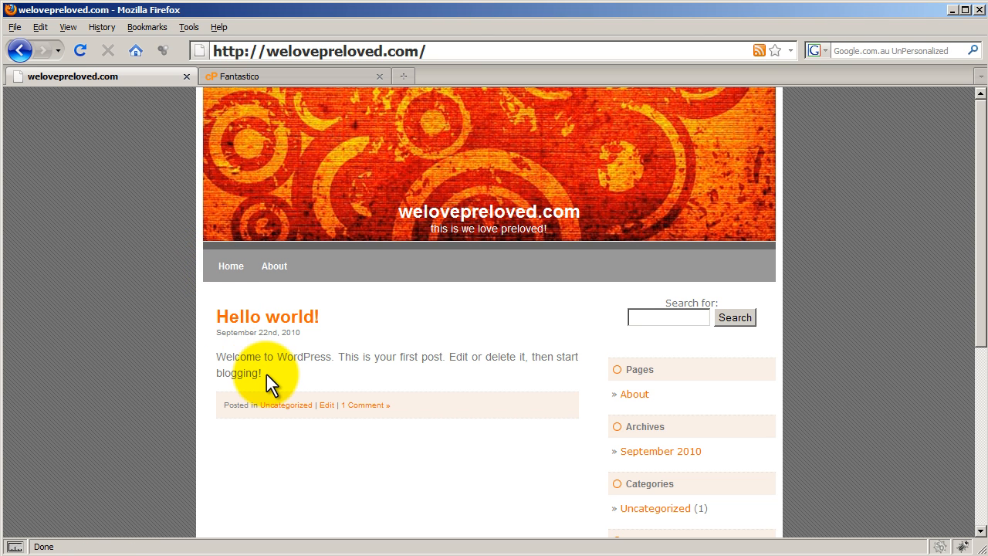
drag(270, 378, 509, 386)
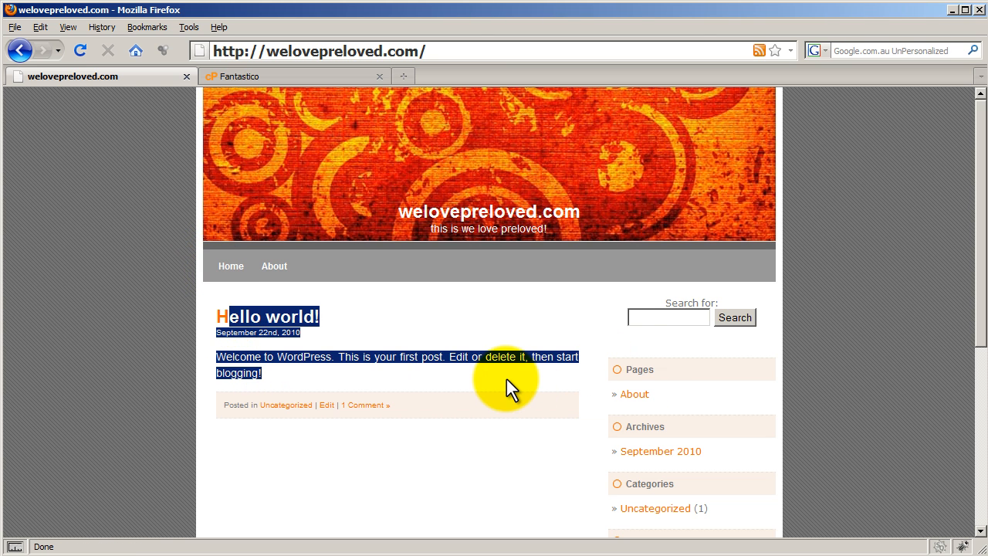